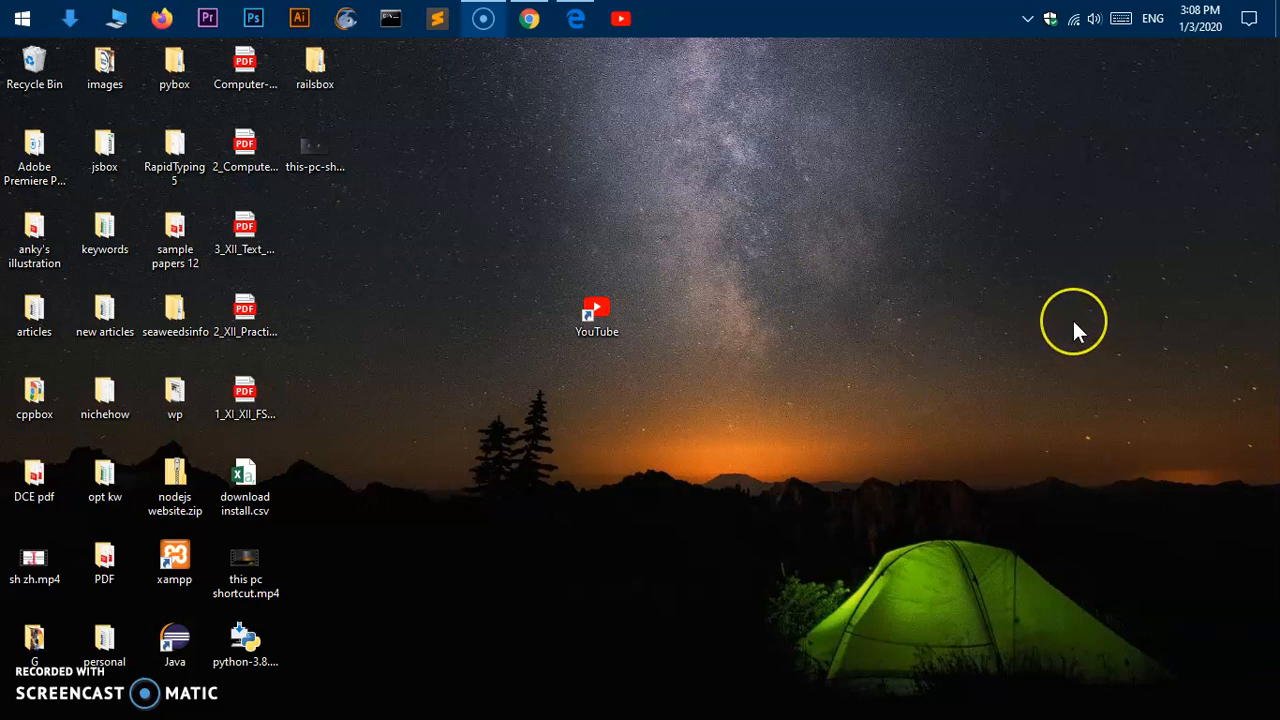
{"action": "mouse_move", "coordinate": [1076, 332]}
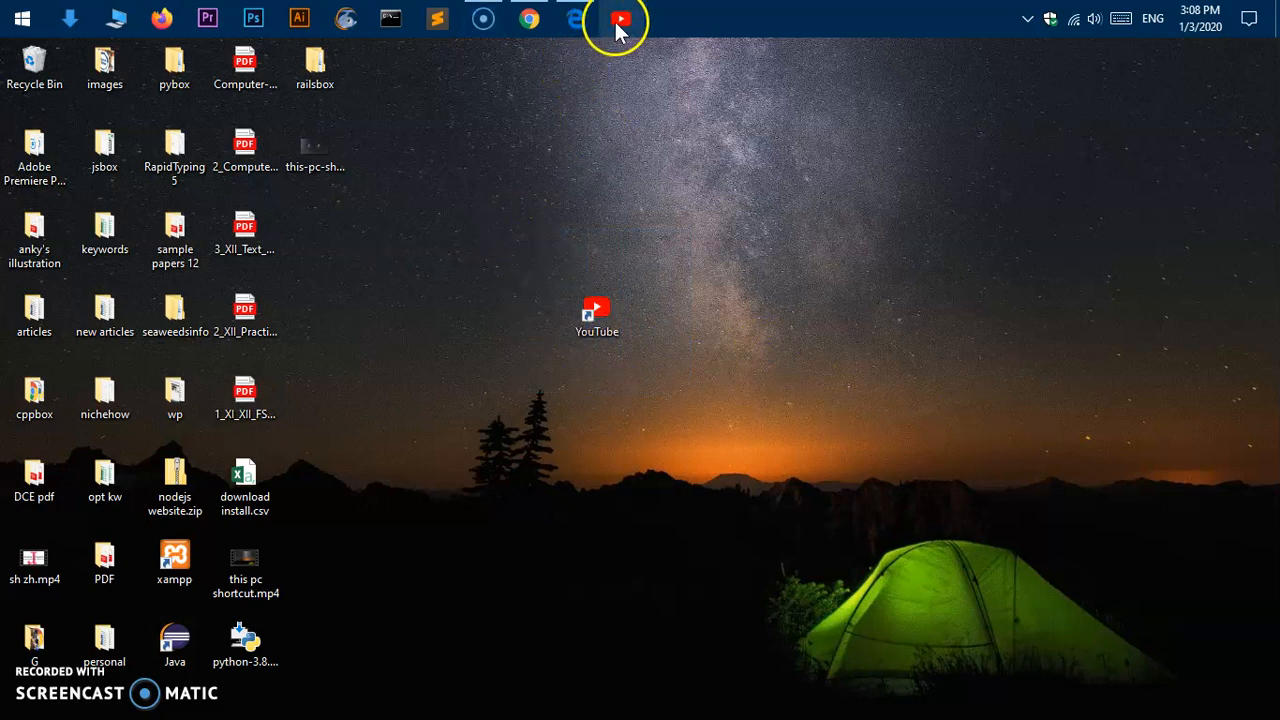
{"action": "mouse_move", "coordinate": [596, 316]}
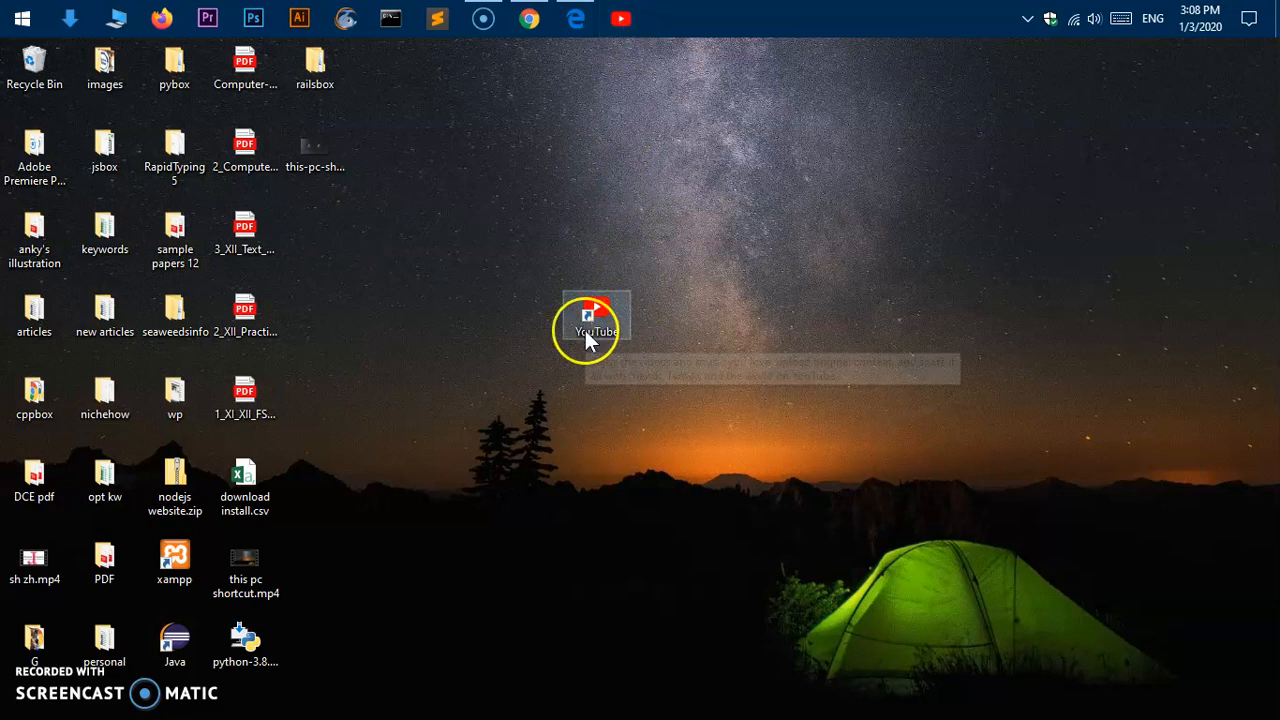
Bring up the Start app list and dismiss it again, back to the desktop.
{"action": "left_click", "coordinate": [20, 18]}
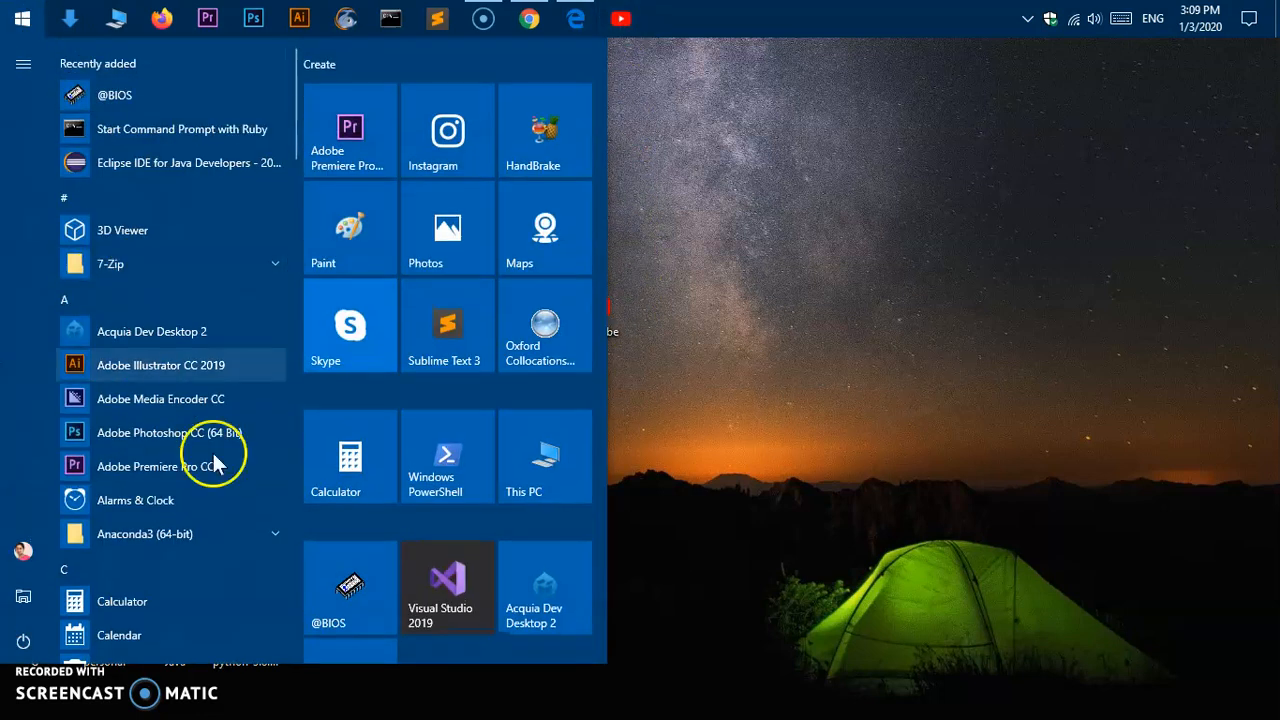
{"action": "left_click", "coordinate": [888, 418]}
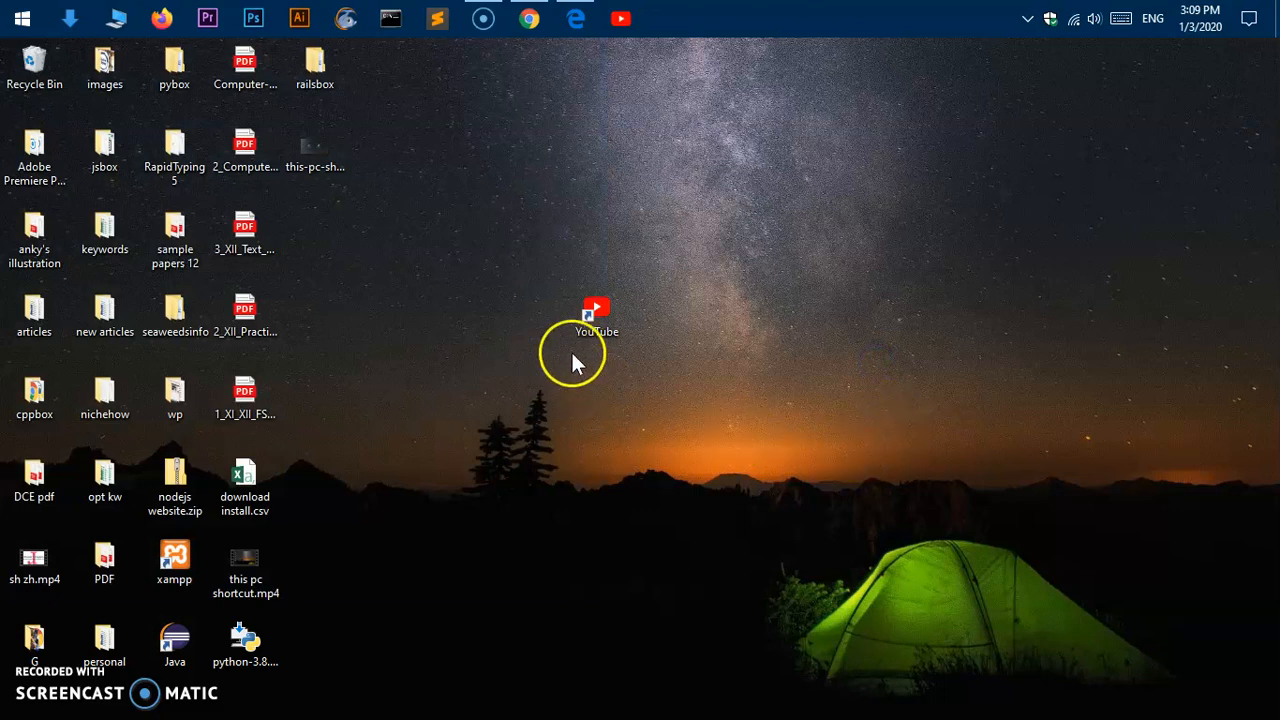
{"action": "mouse_move", "coordinate": [658, 72]}
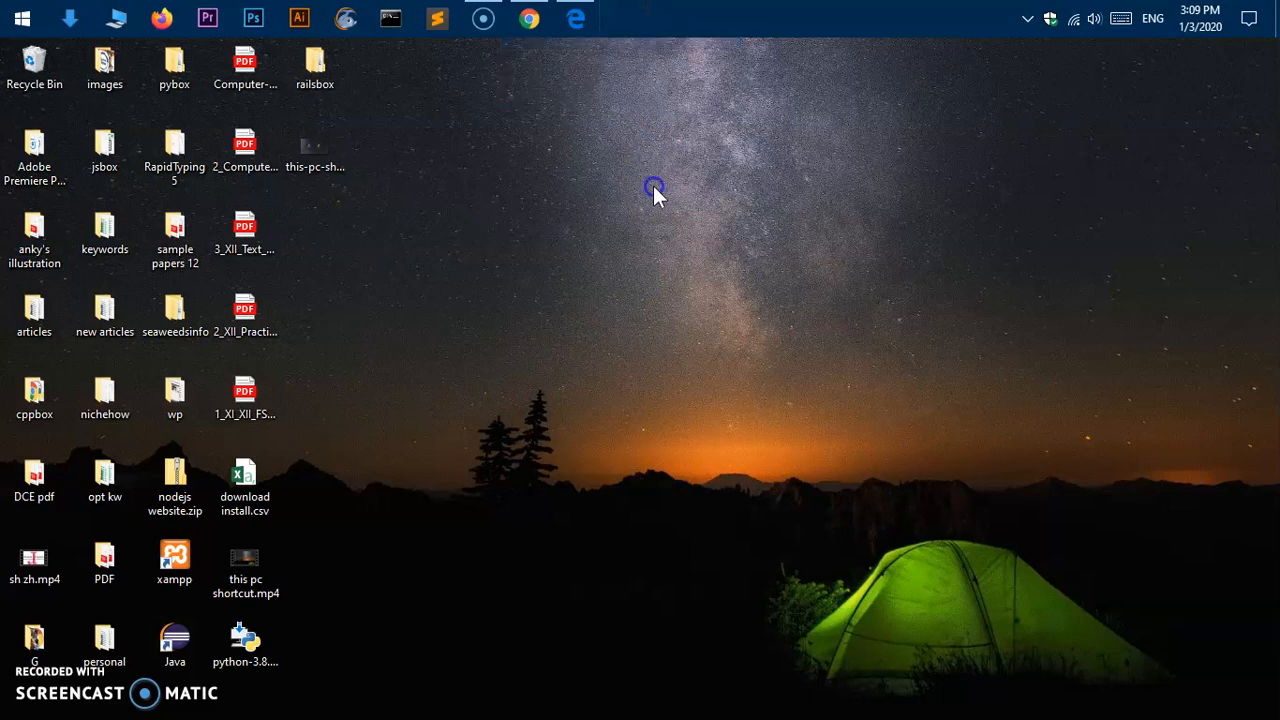
{"action": "mouse_move", "coordinate": [588, 104]}
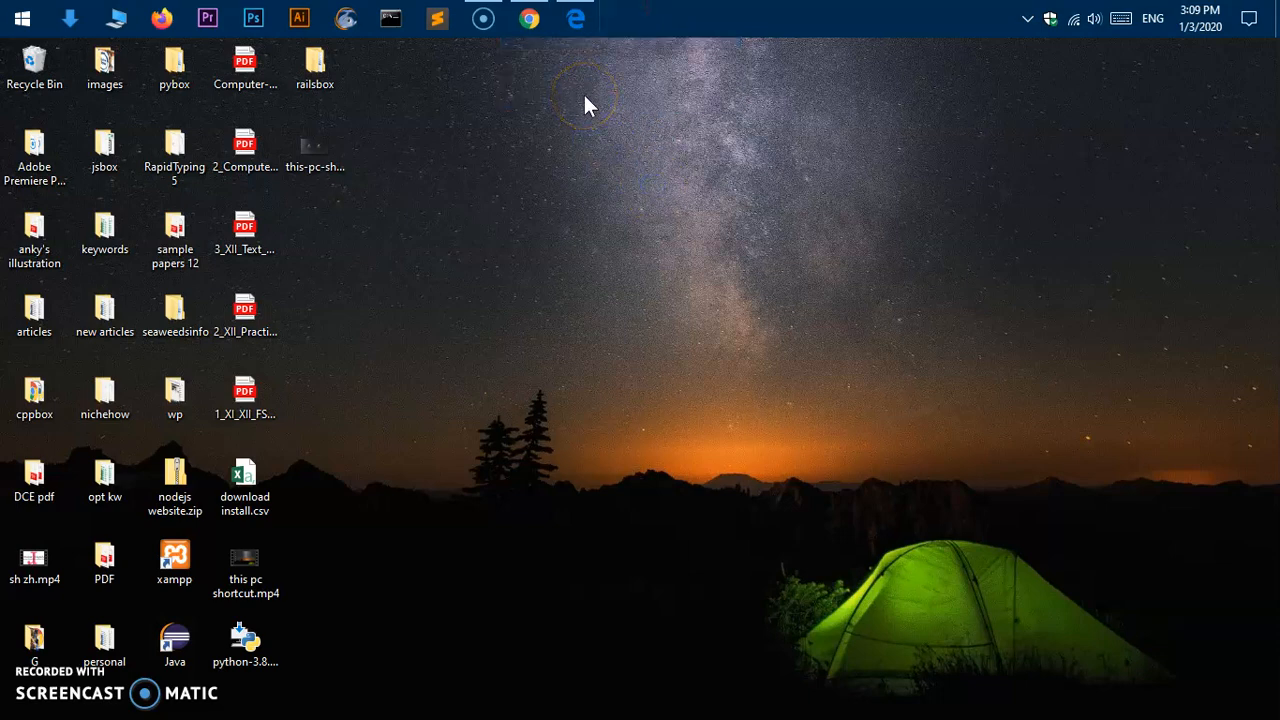
Show YouTube's home page in Chrome, glance at Edge, and close the empty New Tab.
{"action": "left_click", "coordinate": [528, 18]}
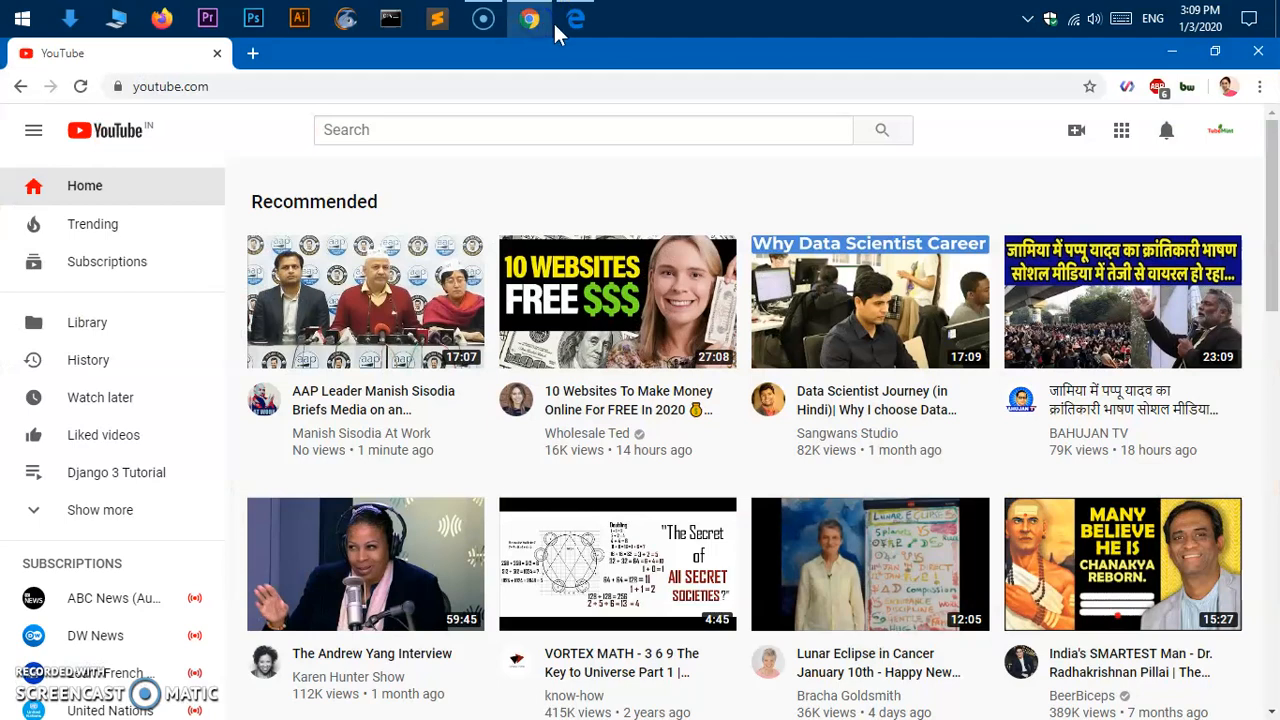
{"action": "left_click", "coordinate": [574, 18]}
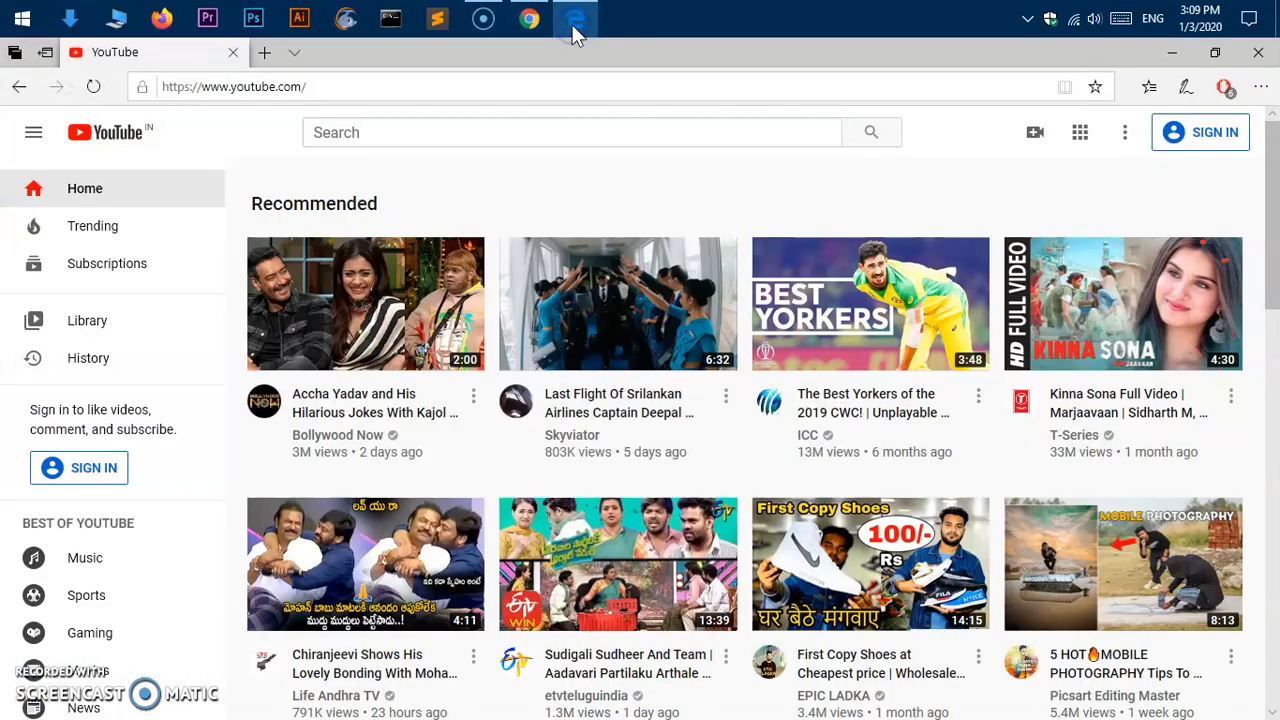
{"action": "left_click", "coordinate": [530, 18]}
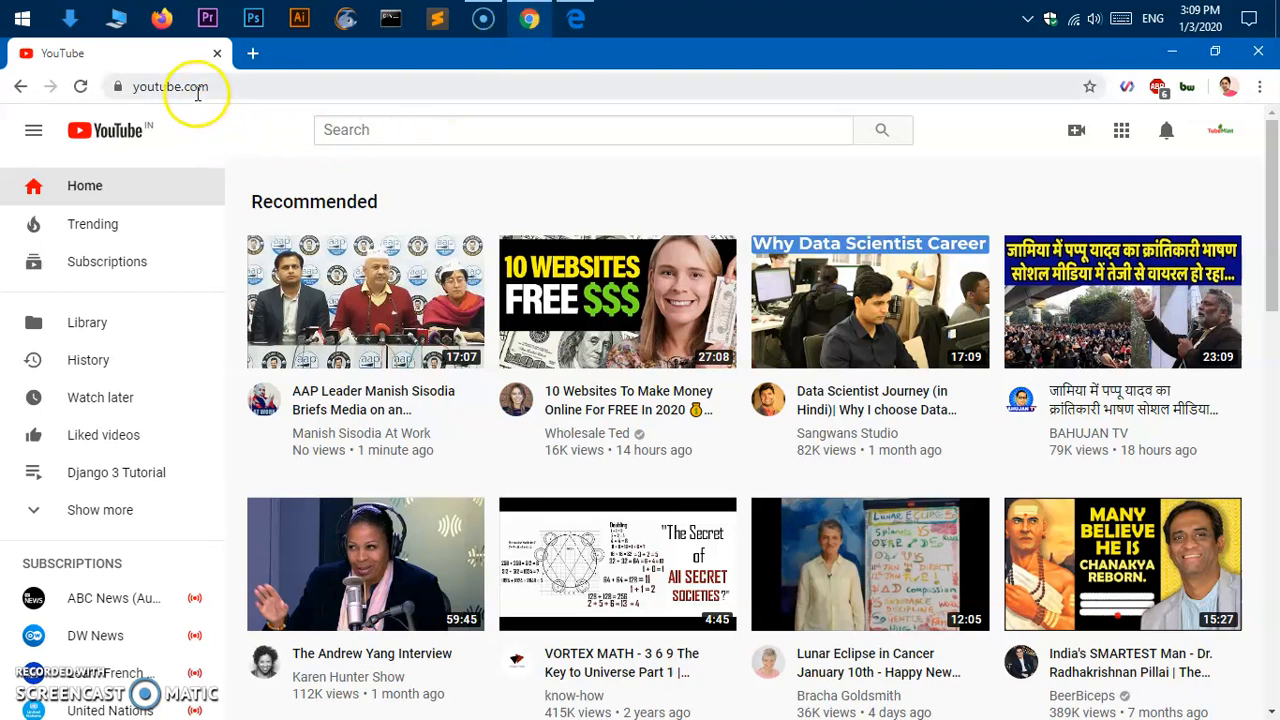
{"action": "mouse_move", "coordinate": [680, 444]}
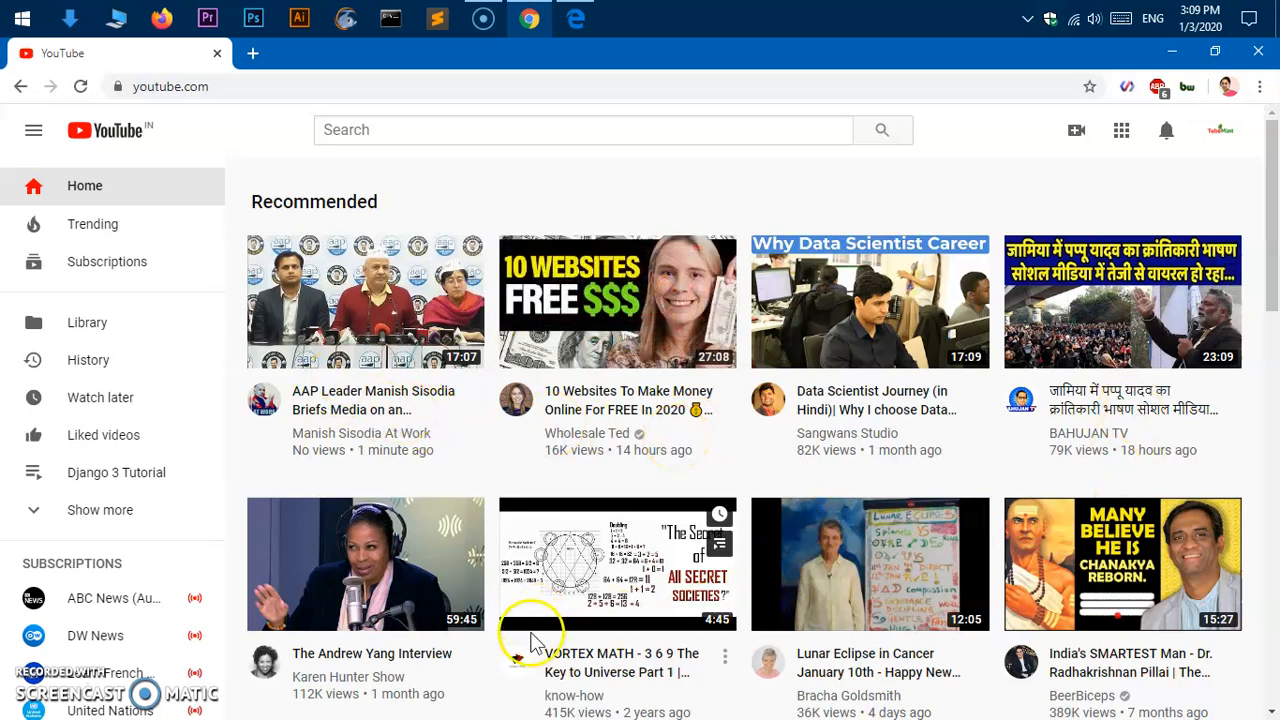
{"action": "scroll", "scroll_direction": "down", "scroll_amount": 3}
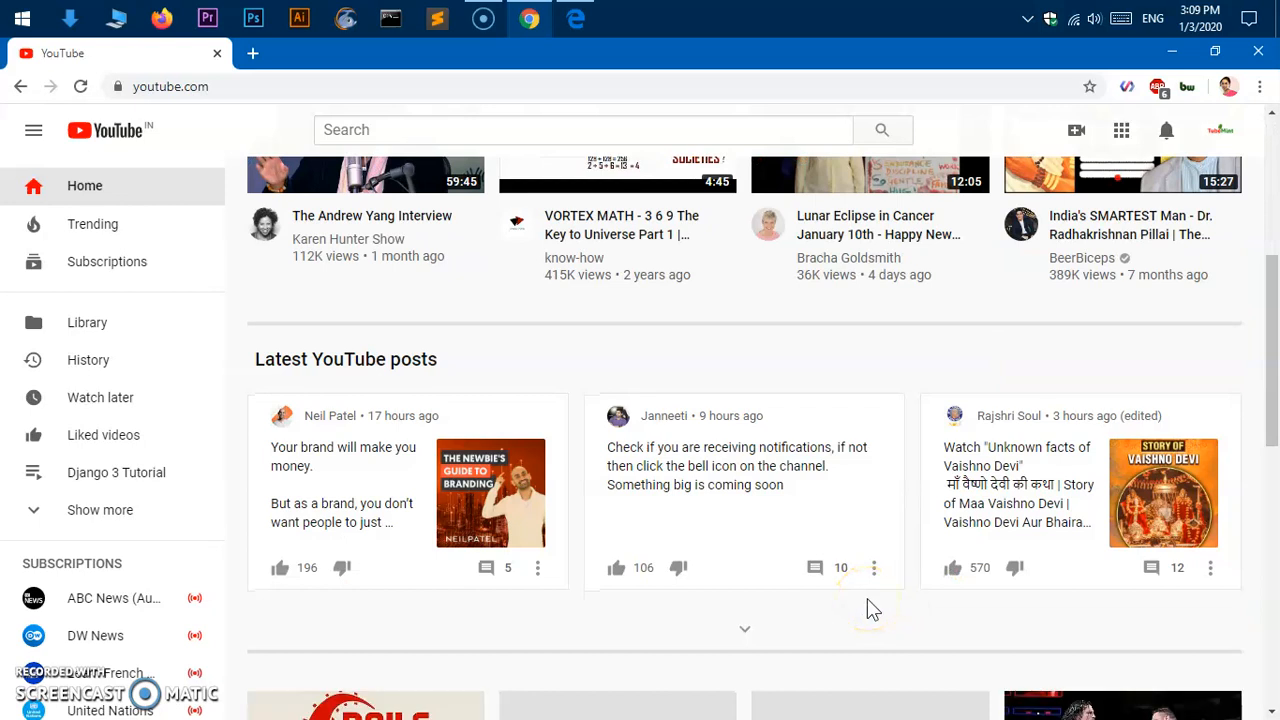
{"action": "scroll", "scroll_direction": "up", "scroll_amount": 3}
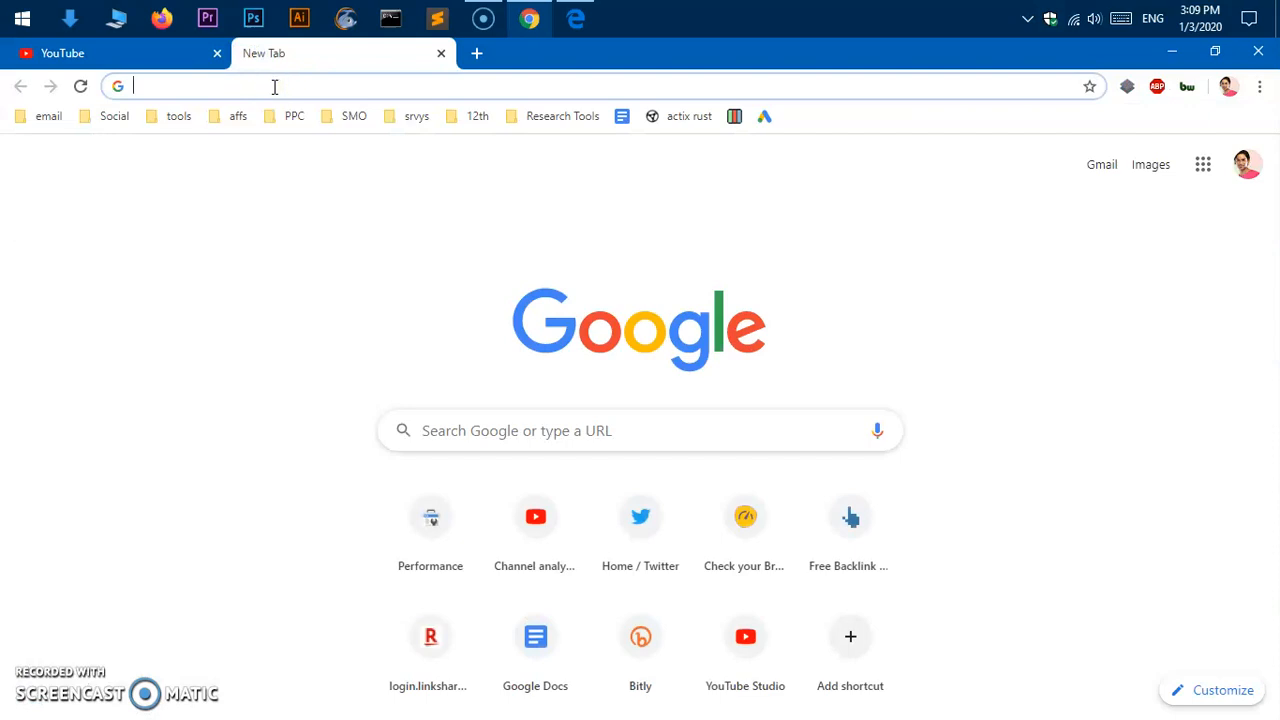
{"action": "mouse_move", "coordinate": [436, 80]}
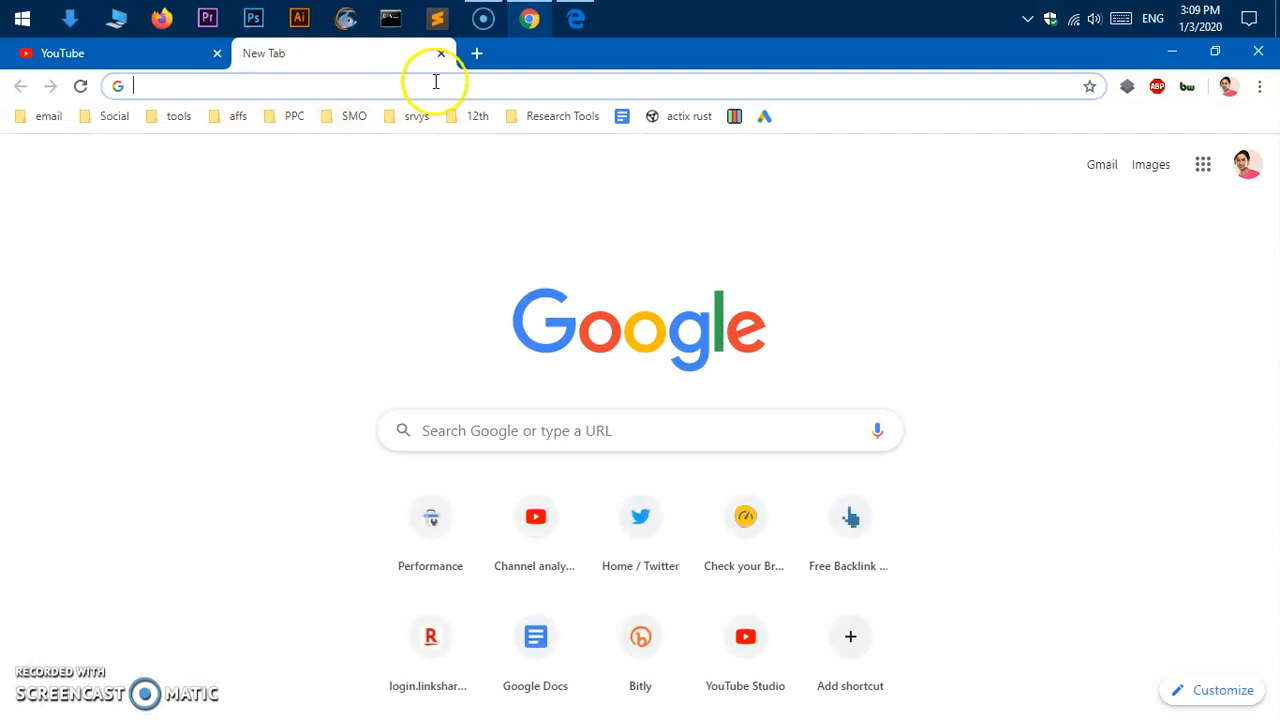
{"action": "left_click", "coordinate": [440, 52]}
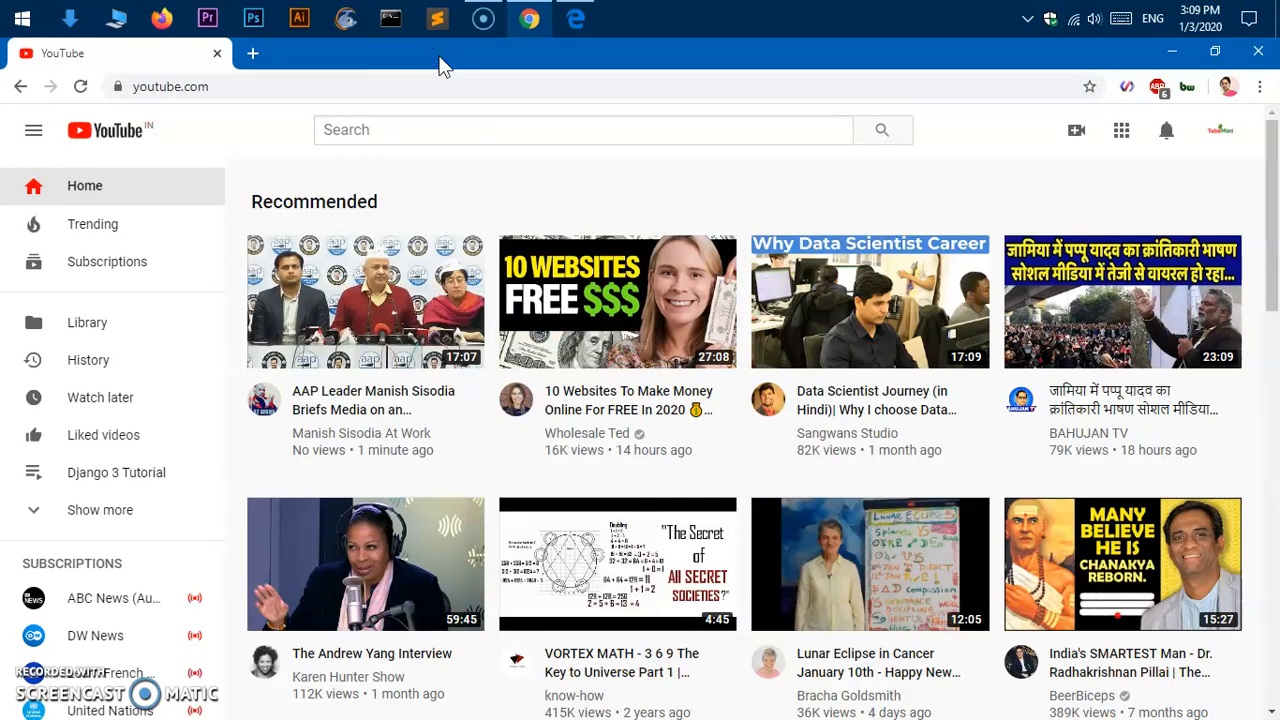
{"action": "mouse_move", "coordinate": [1228, 86]}
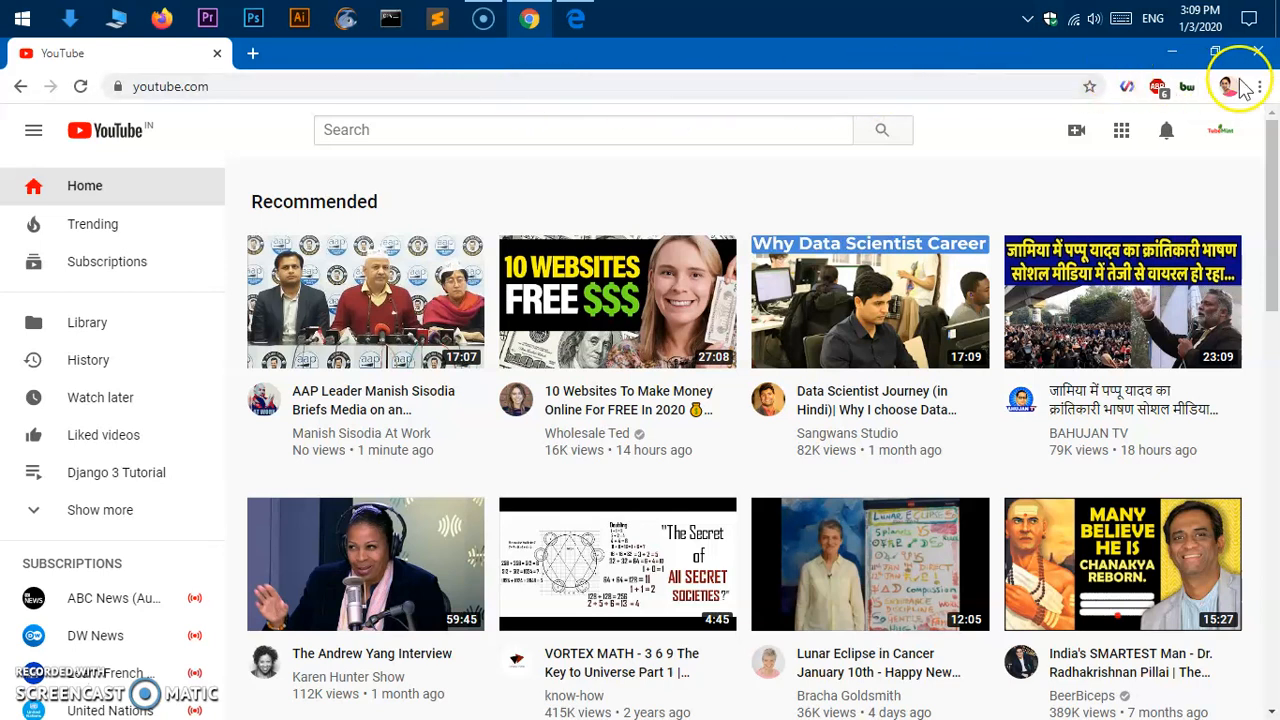
{"action": "mouse_move", "coordinate": [1260, 86]}
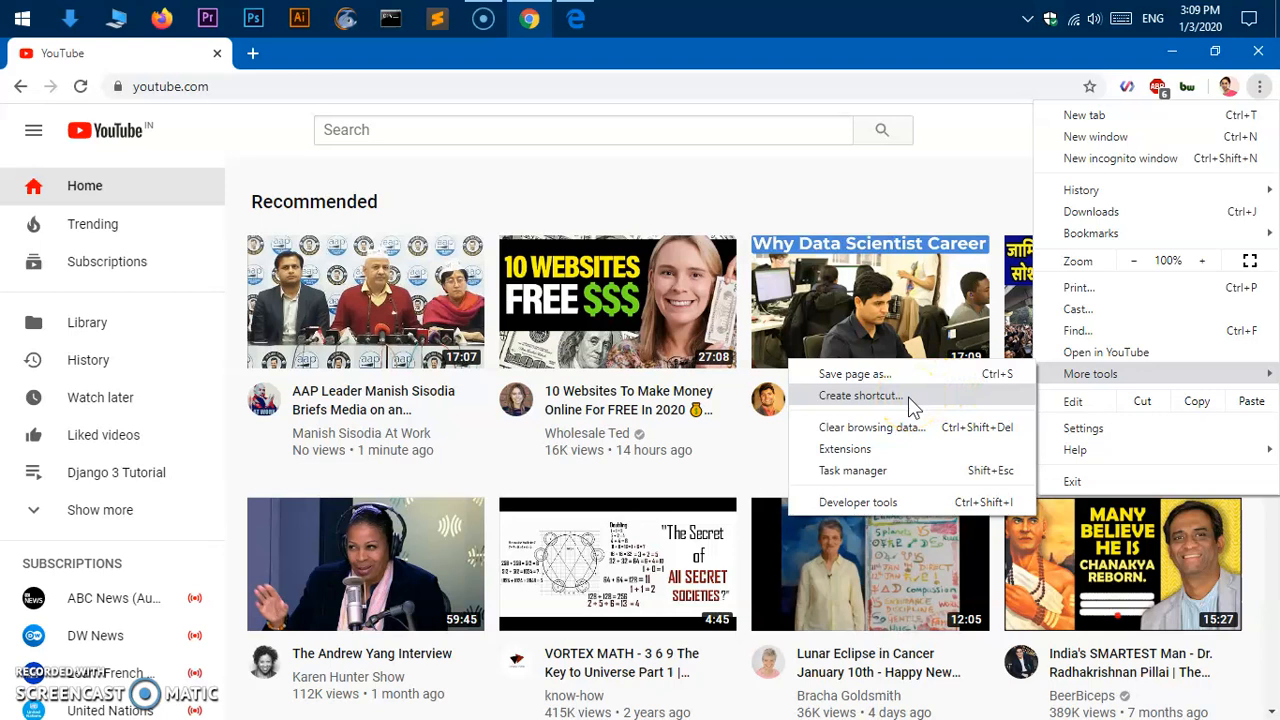
{"action": "mouse_move", "coordinate": [856, 374]}
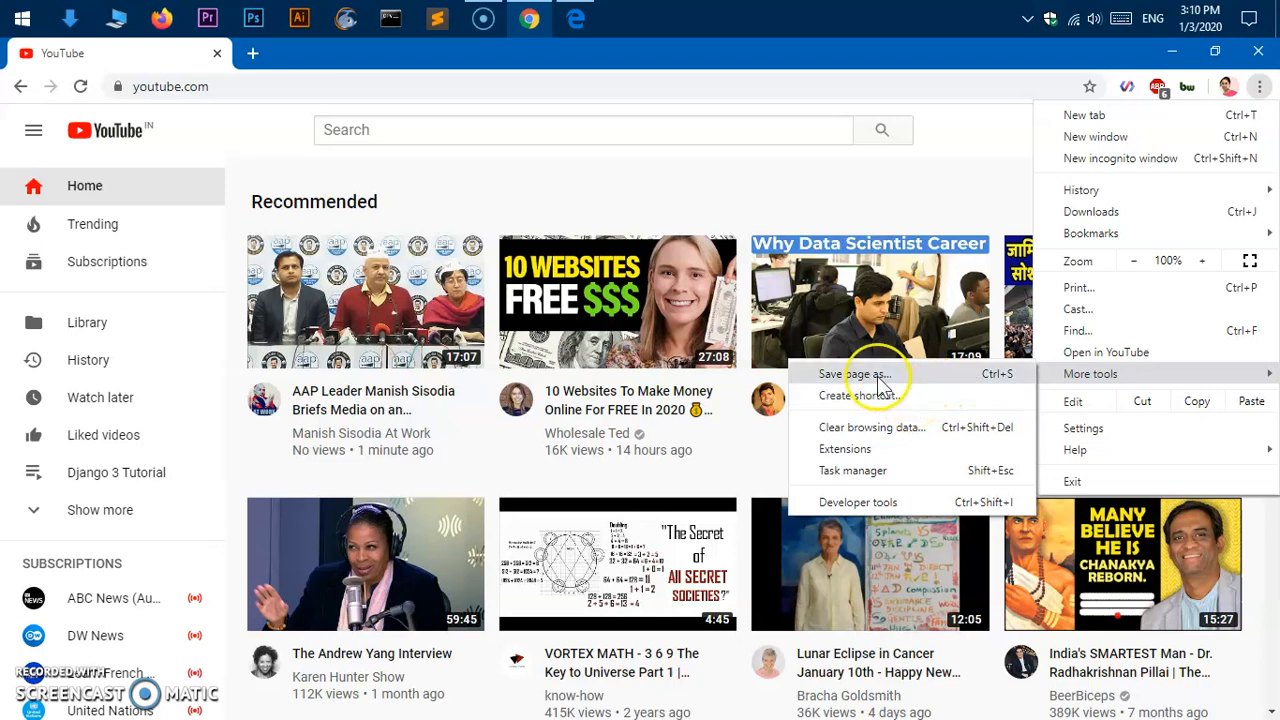
{"action": "mouse_move", "coordinate": [890, 396]}
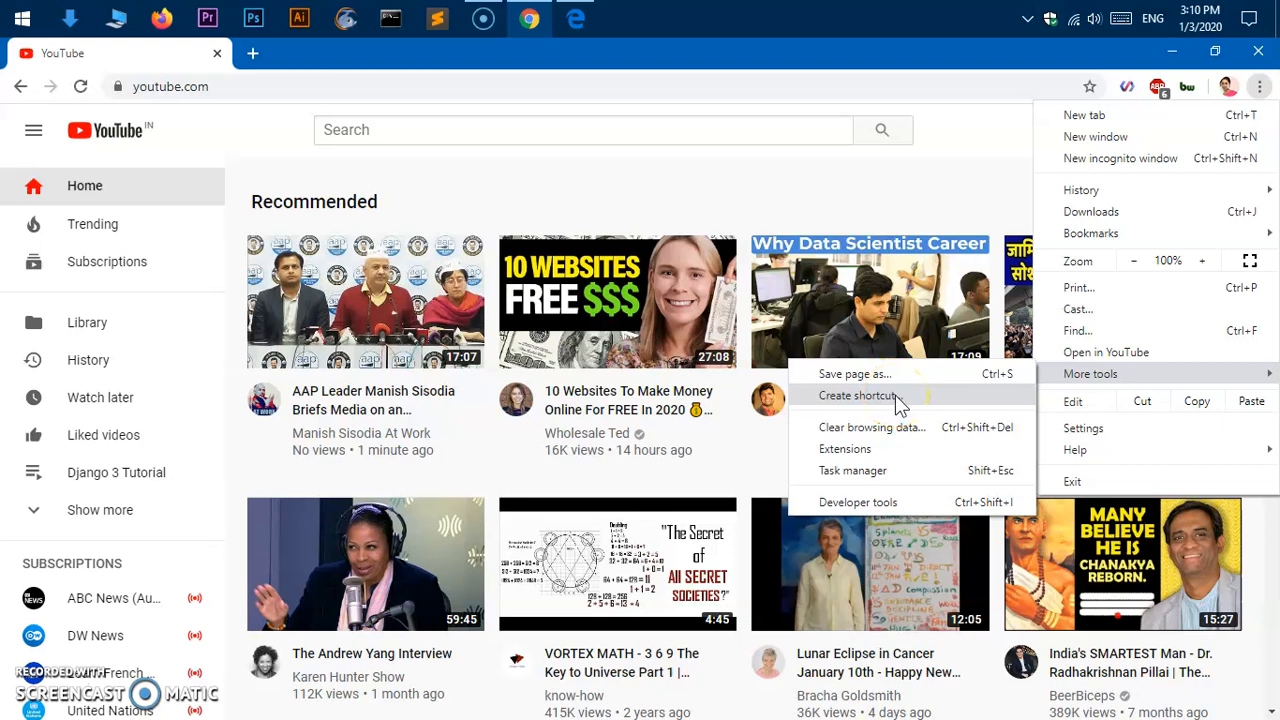
{"action": "mouse_move", "coordinate": [852, 408]}
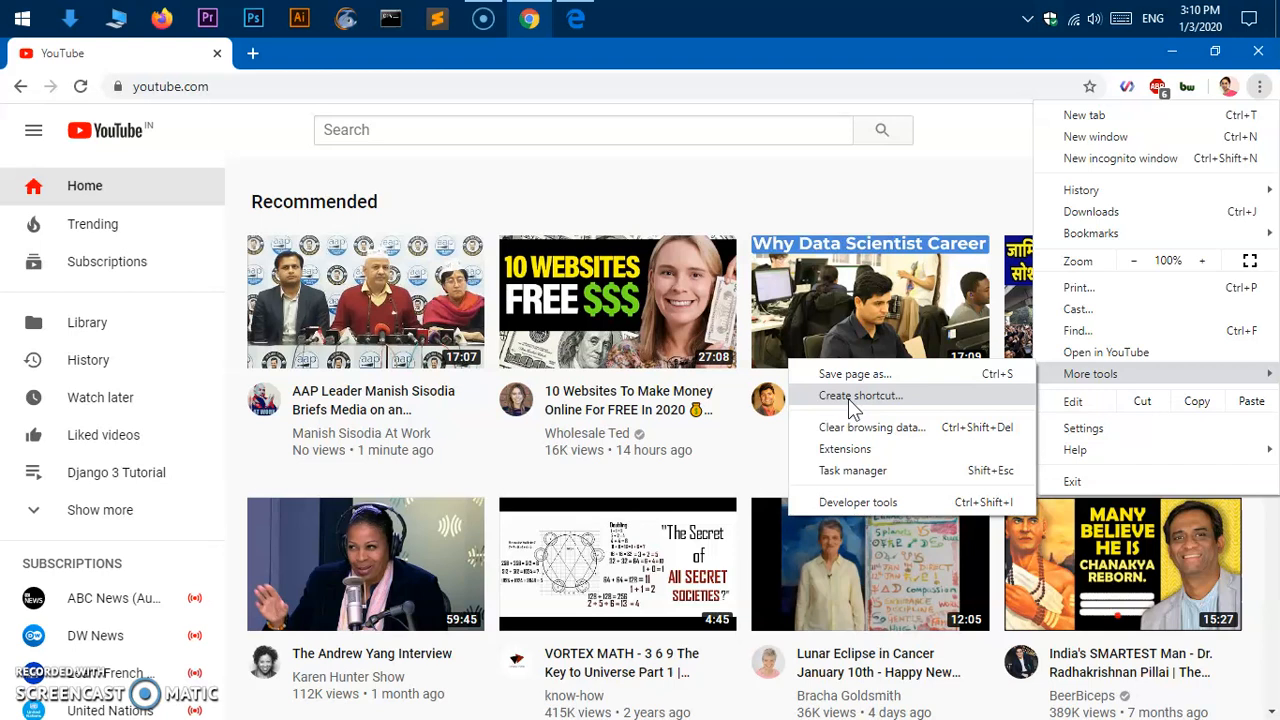
Create a YouTube shortcut from Chrome with 'Open as window' ticked.
{"action": "left_click", "coordinate": [860, 396]}
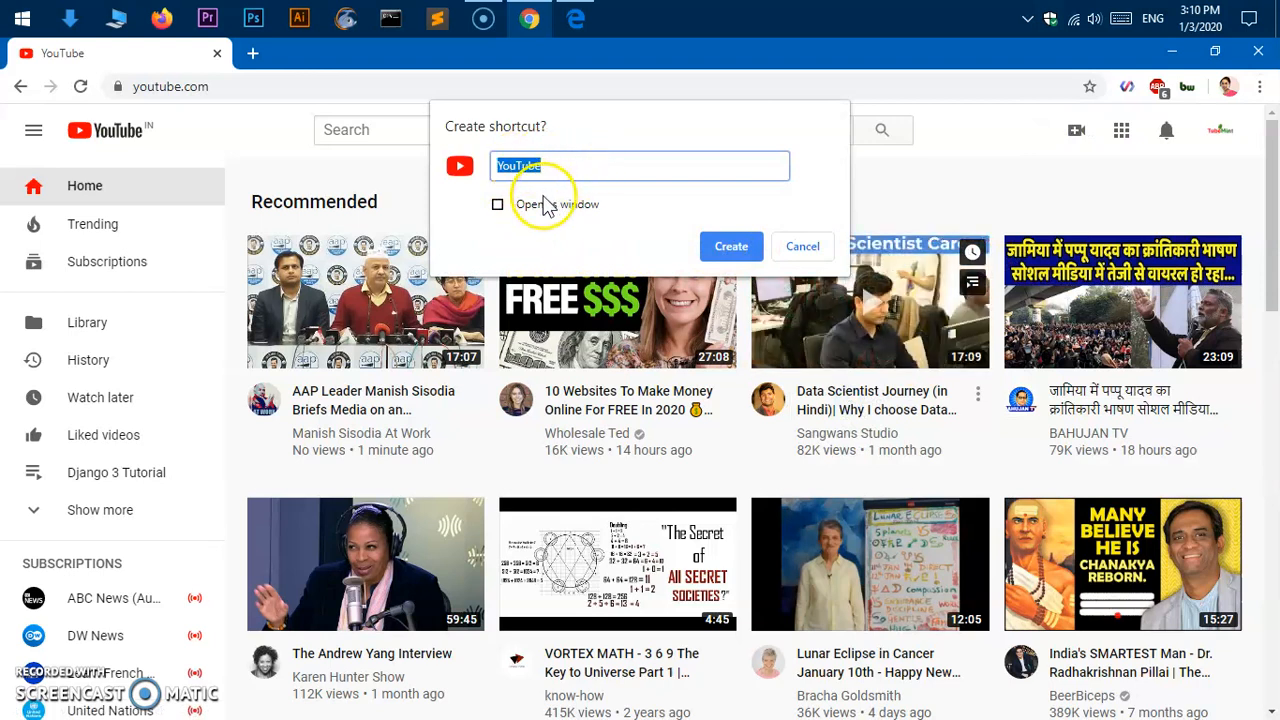
{"action": "mouse_move", "coordinate": [720, 256]}
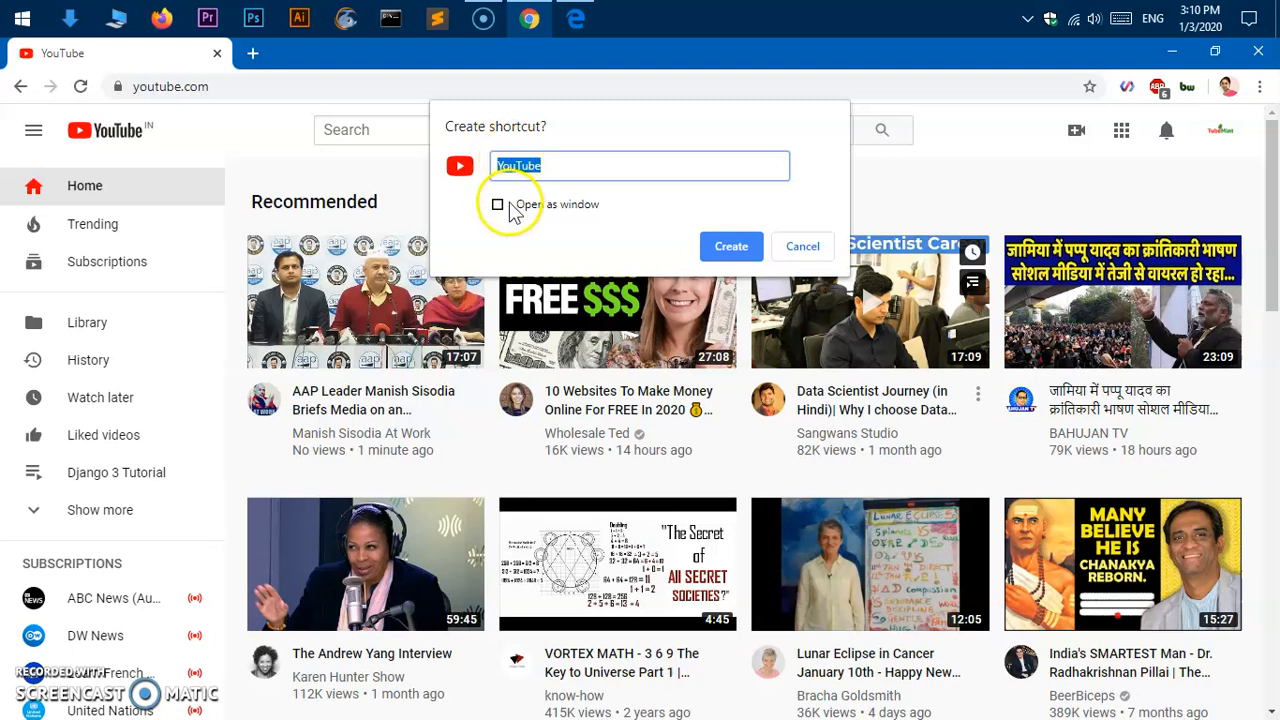
{"action": "left_click", "coordinate": [496, 204]}
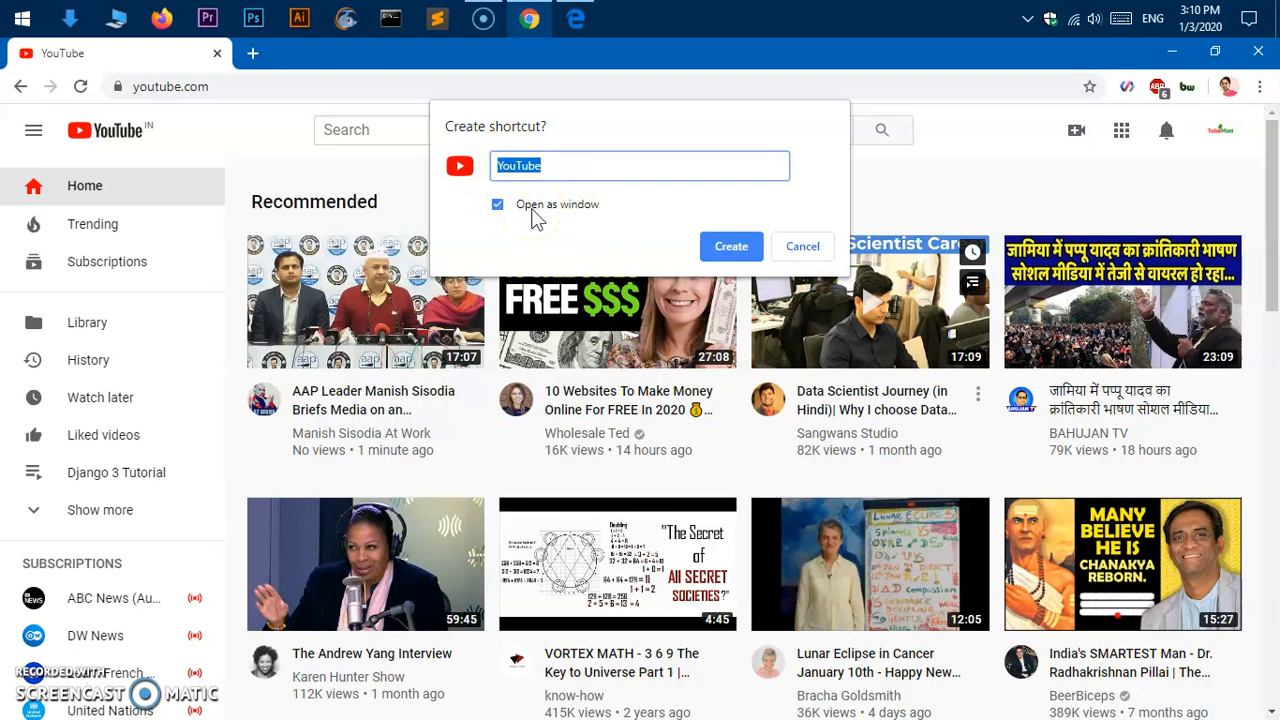
{"action": "mouse_move", "coordinate": [580, 216]}
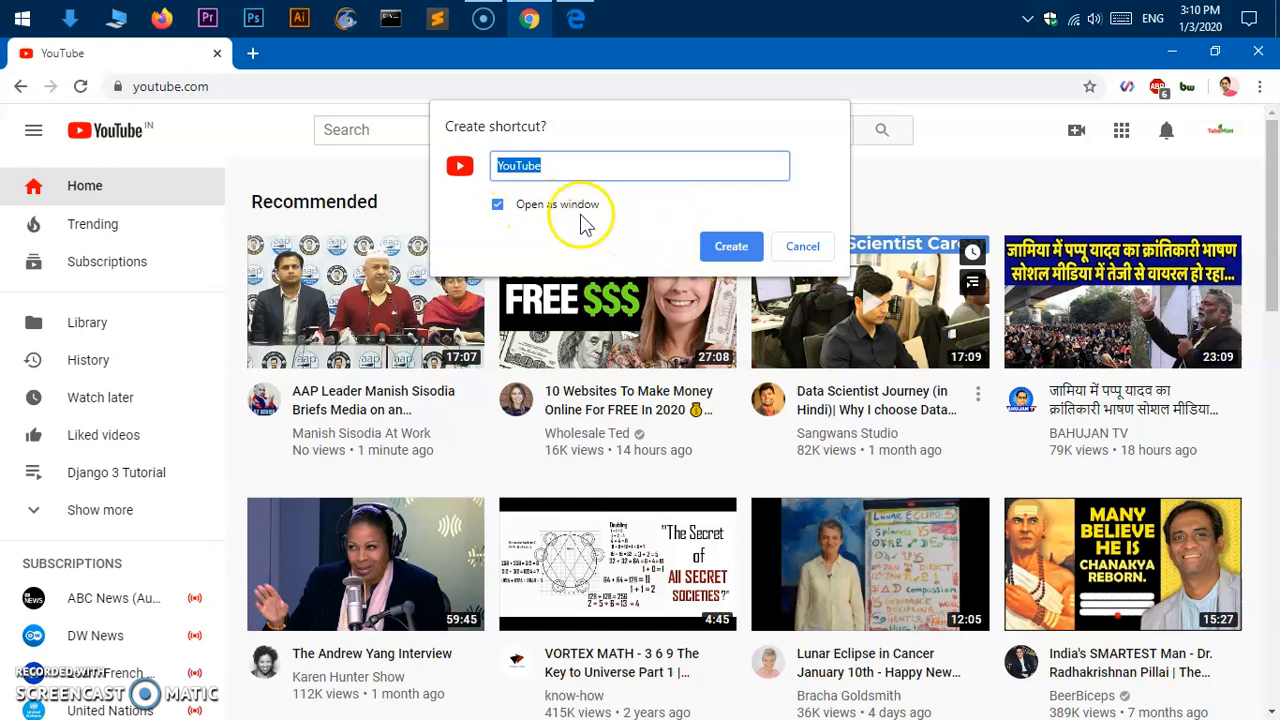
{"action": "mouse_move", "coordinate": [732, 246]}
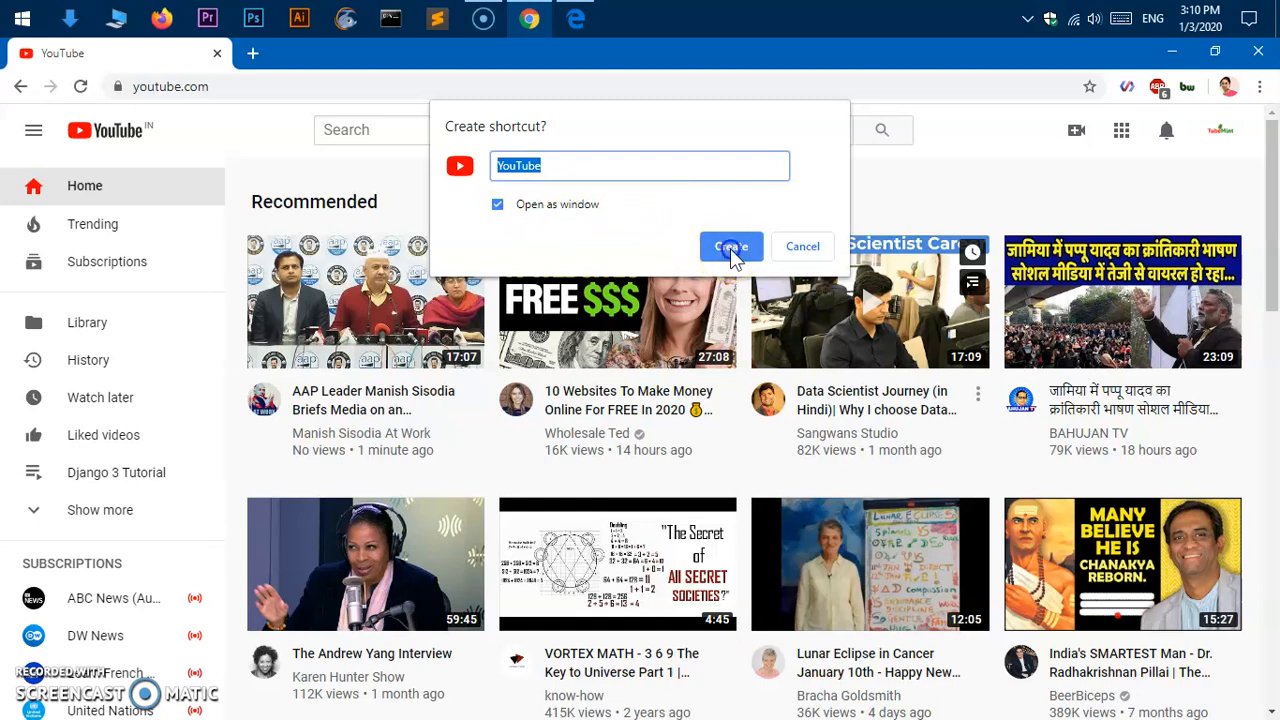
{"action": "left_click", "coordinate": [730, 246]}
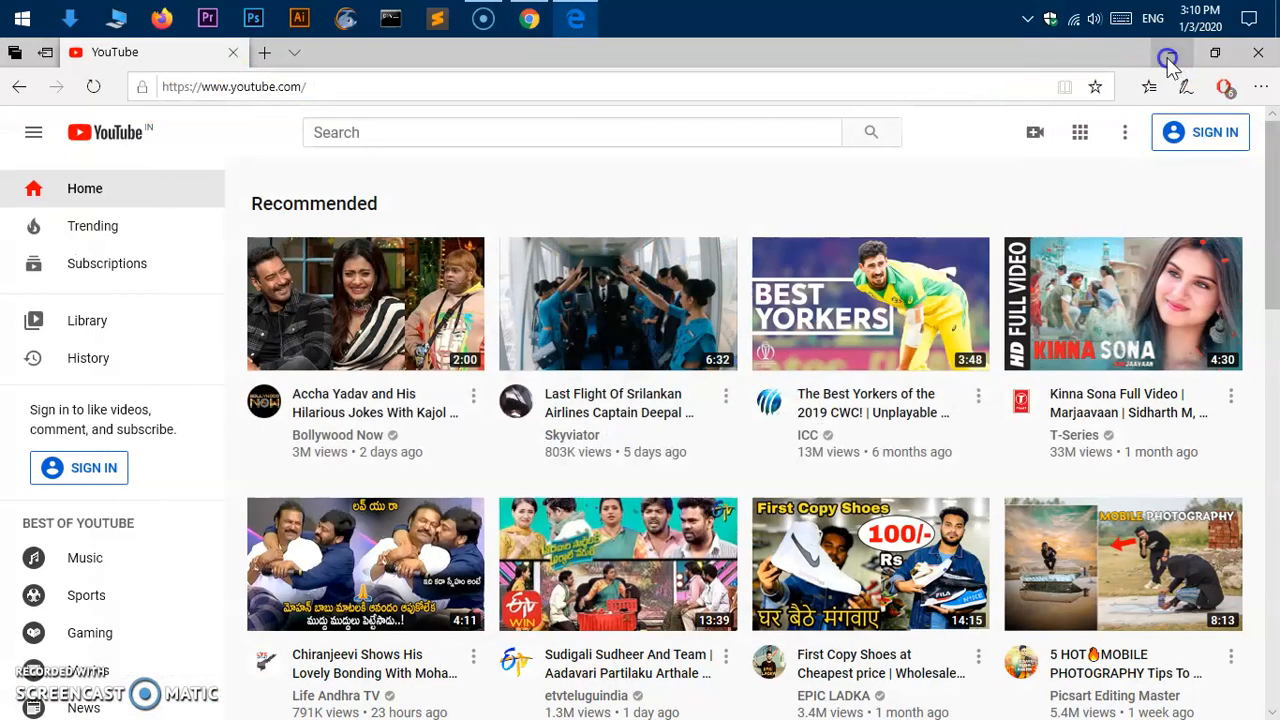
Launch the YouTube desktop shortcut as its own app window, browse it, then close it and return to Chrome.
{"action": "left_click", "coordinate": [1258, 52]}
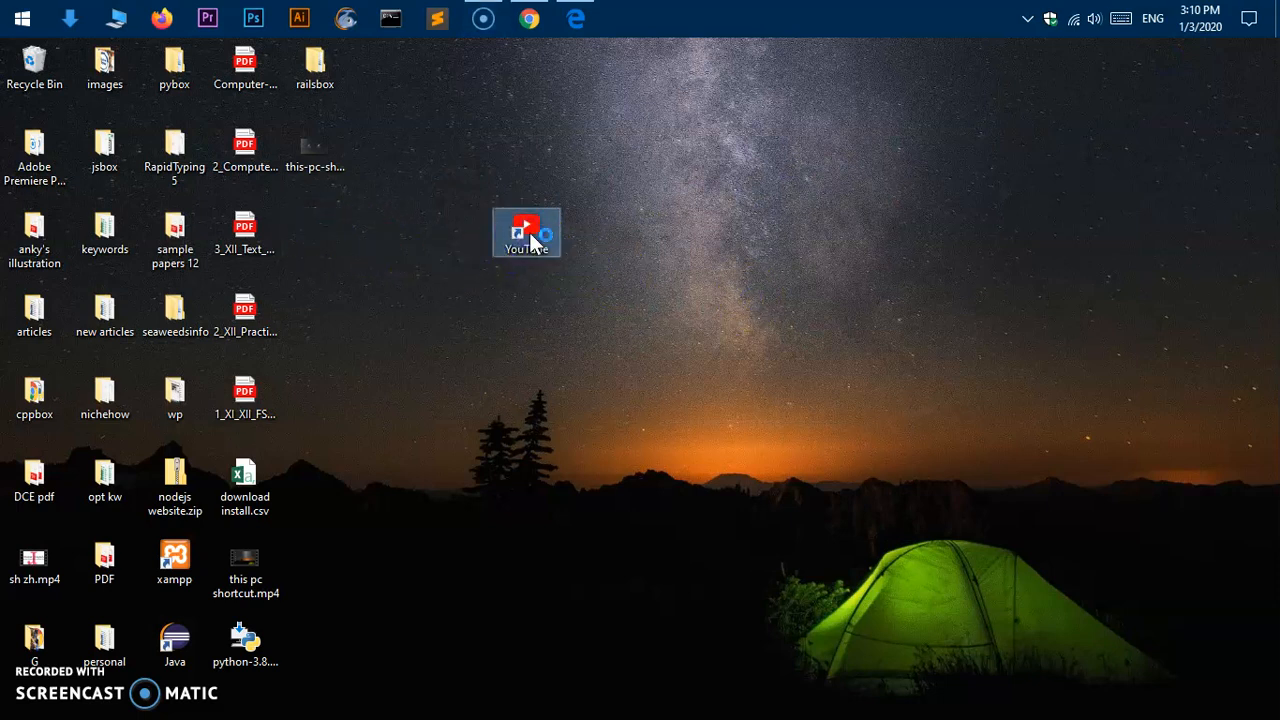
{"action": "double_click", "coordinate": [526, 232]}
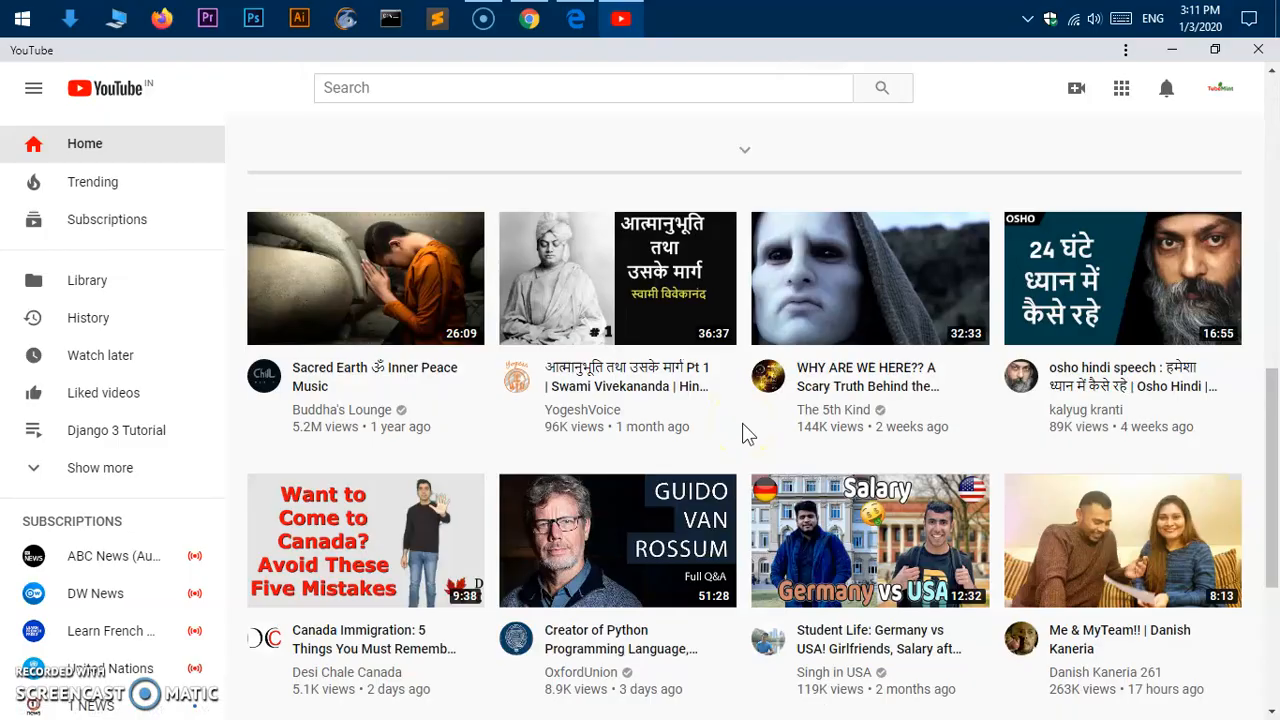
{"action": "scroll", "scroll_direction": "down", "scroll_amount": 3}
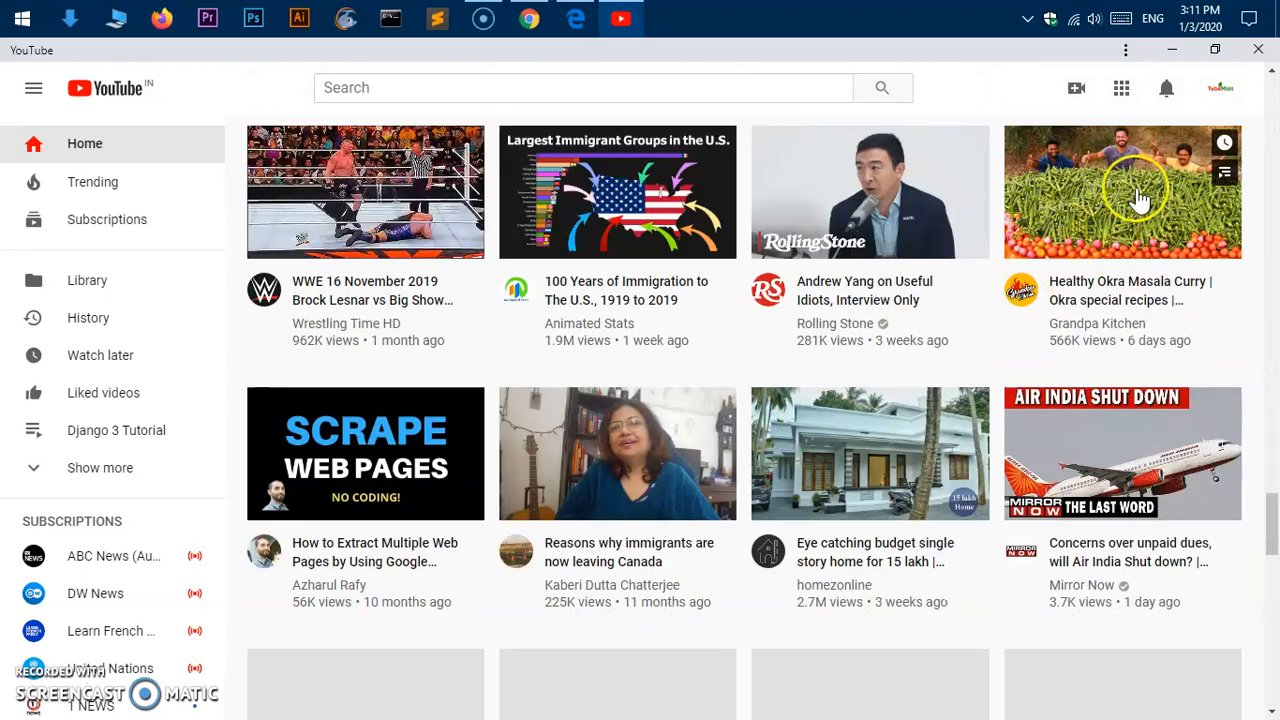
{"action": "left_click", "coordinate": [1172, 48]}
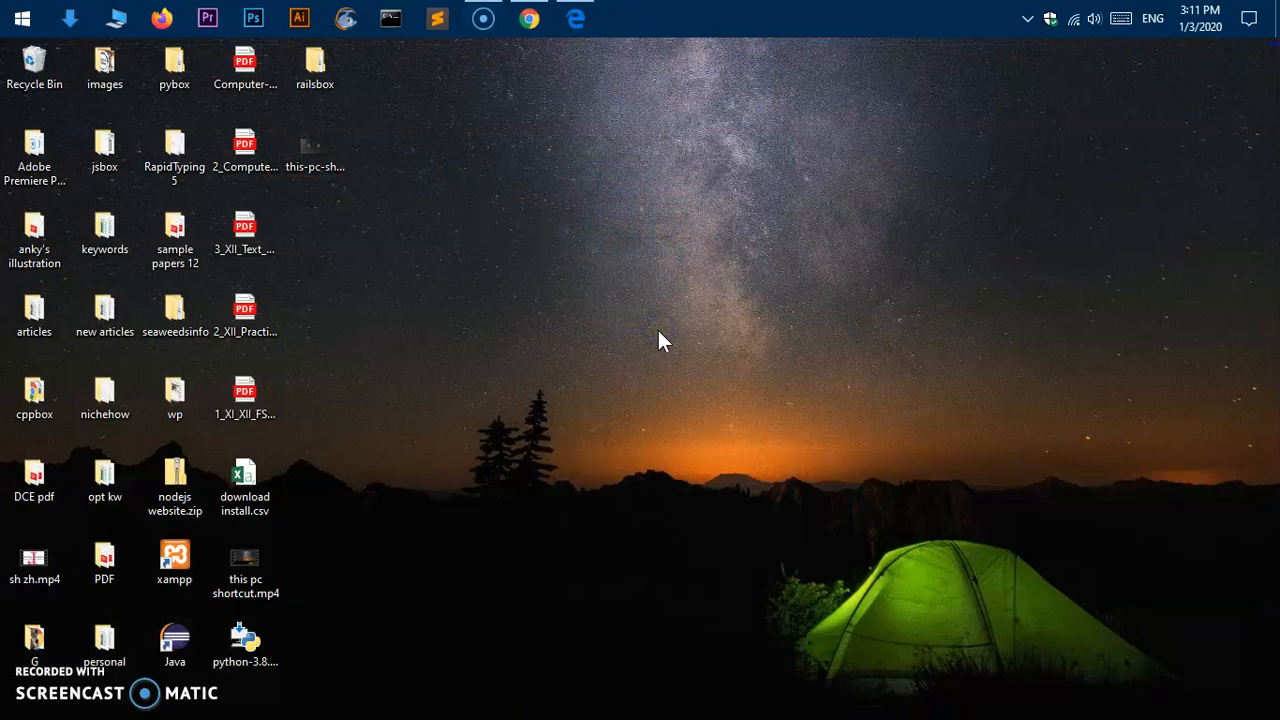
{"action": "left_click", "coordinate": [528, 18]}
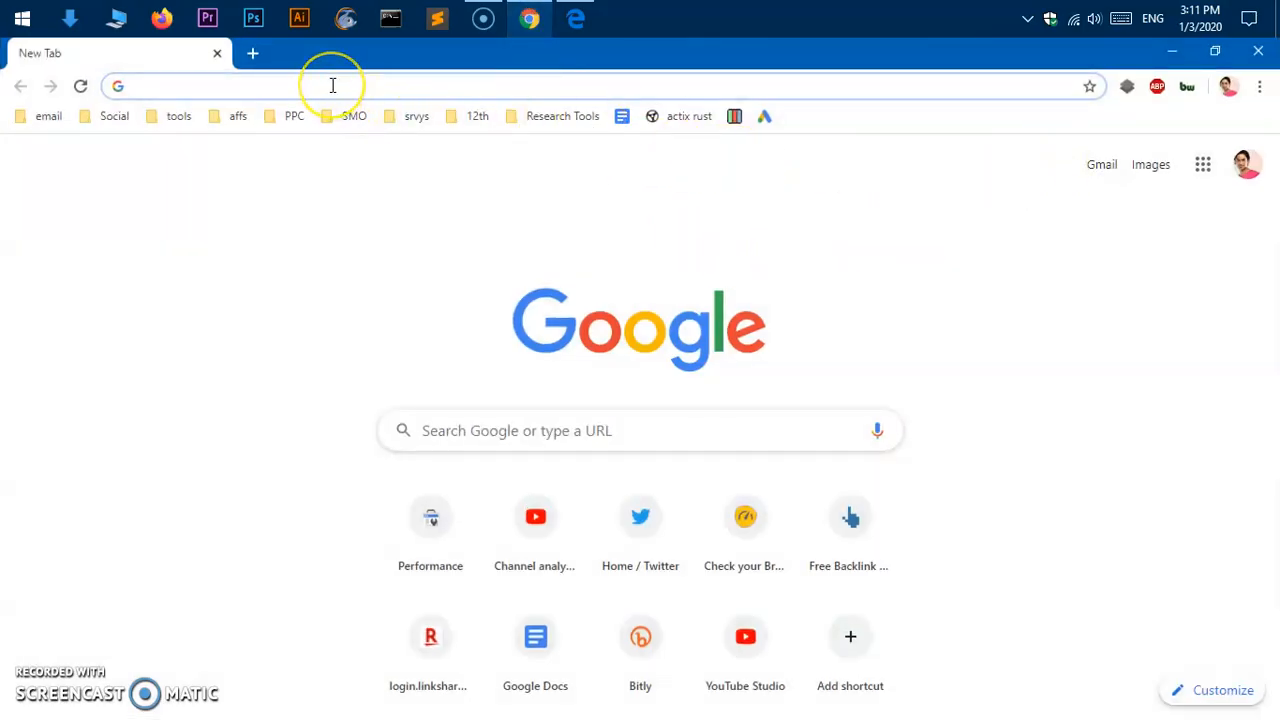
Load youtube.com and create another desktop shortcut named YouTube via More tools.
{"action": "type", "text": "youtube.com"}
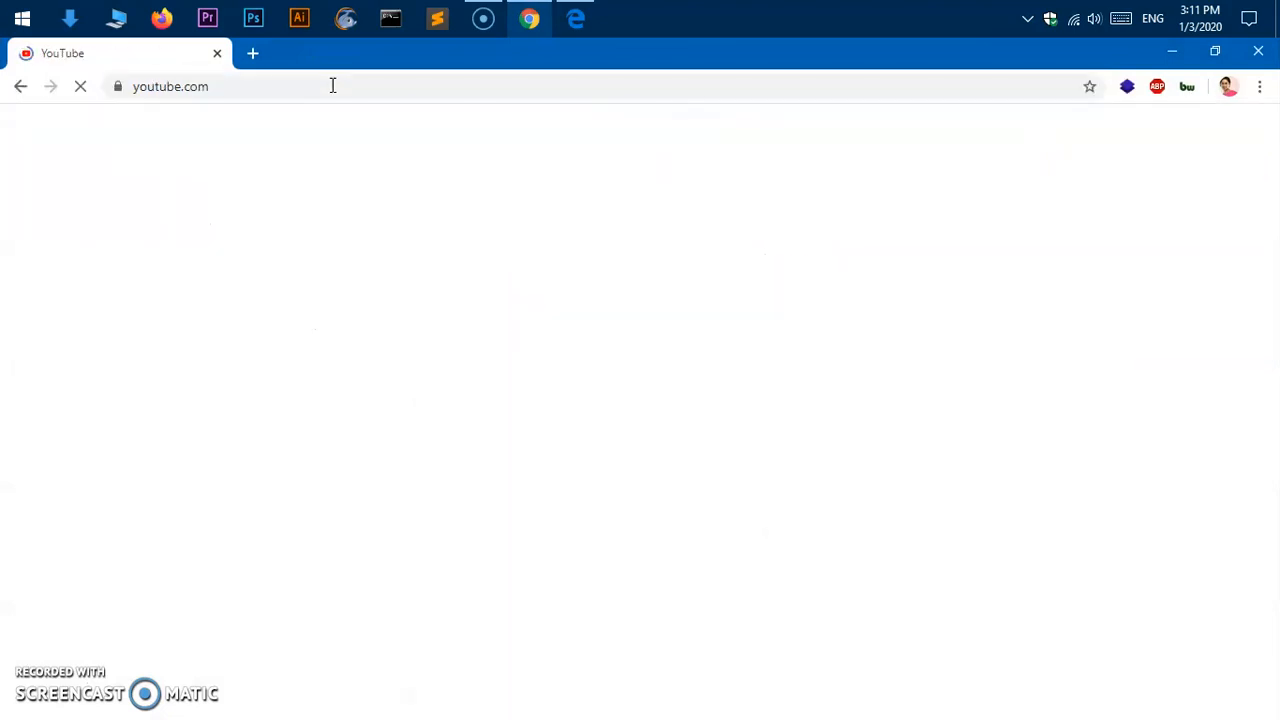
{"action": "left_click", "coordinate": [1260, 86]}
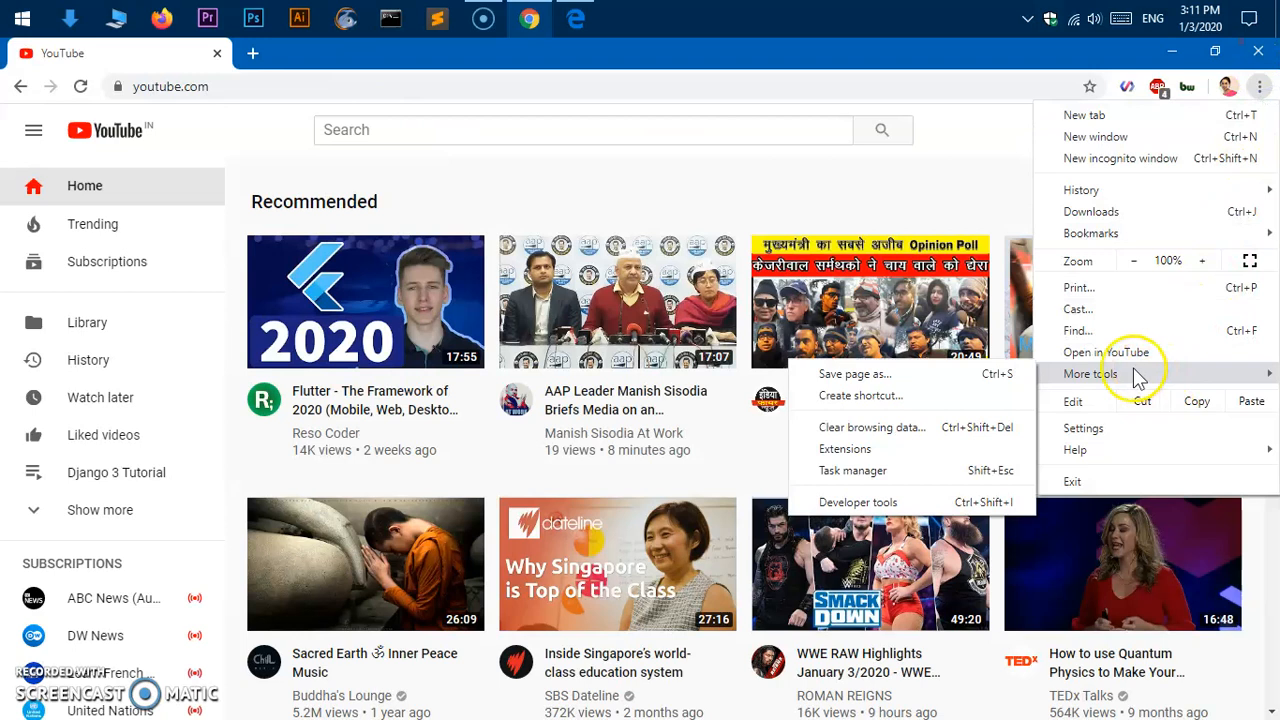
{"action": "left_click", "coordinate": [860, 396]}
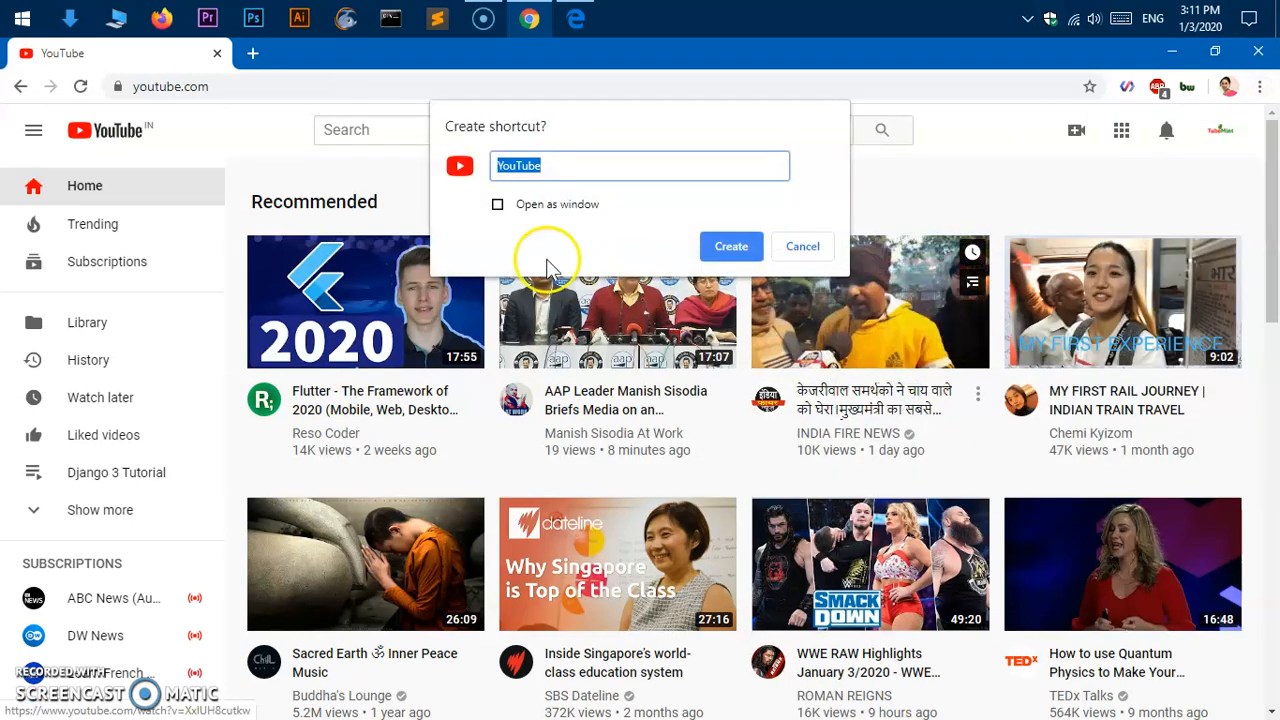
{"action": "mouse_move", "coordinate": [564, 164]}
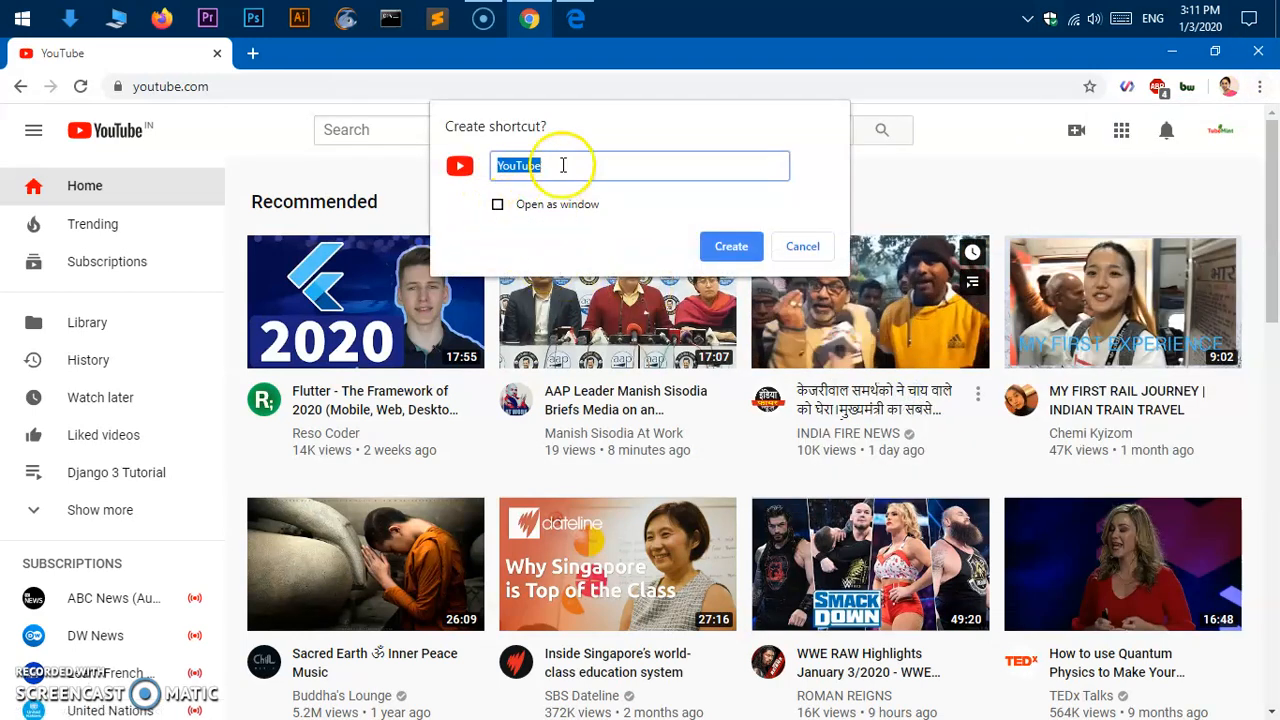
{"action": "left_click", "coordinate": [802, 246]}
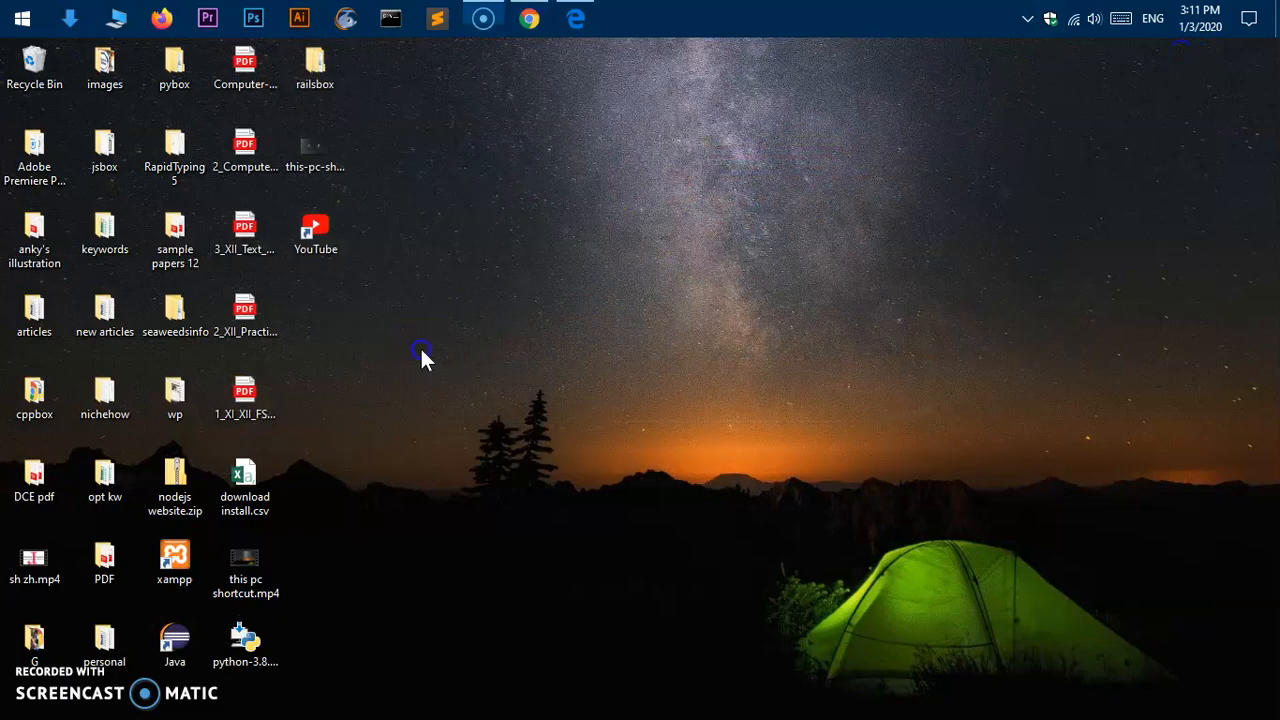
Launch YouTube from the newer desktop icon and close the duplicate YouTube tab it added.
{"action": "double_click", "coordinate": [316, 234]}
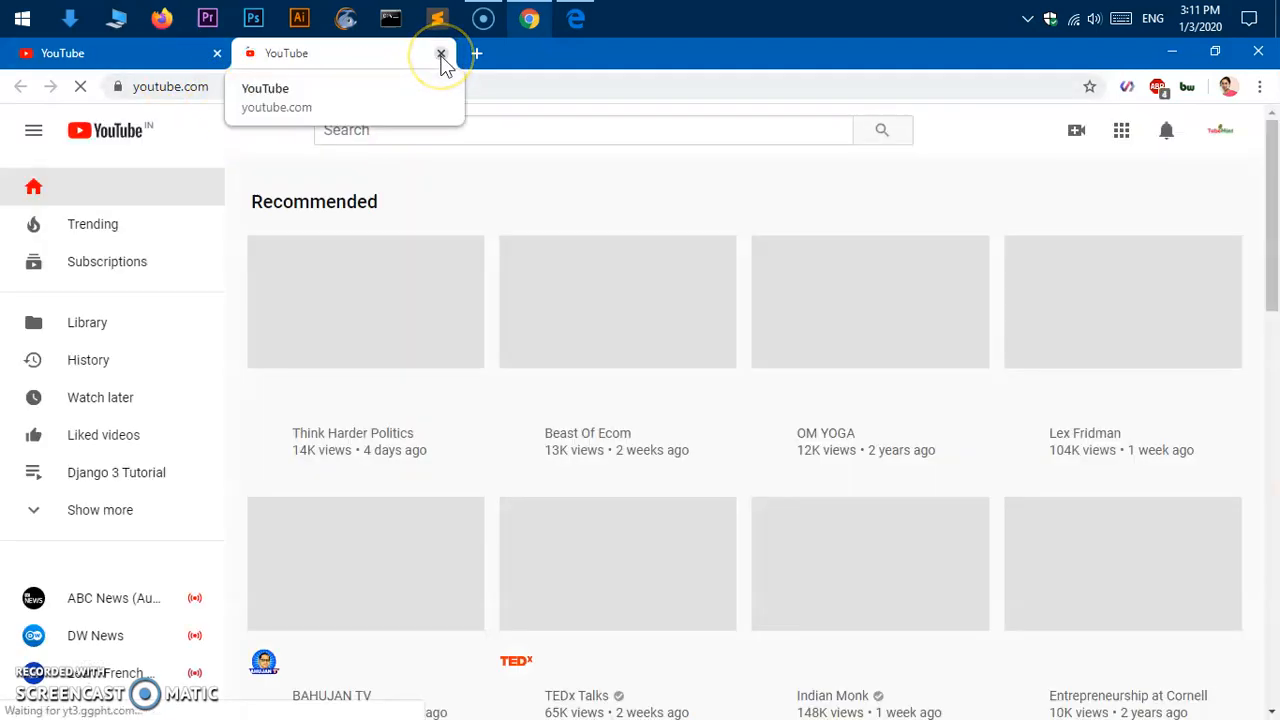
{"action": "left_click", "coordinate": [440, 54]}
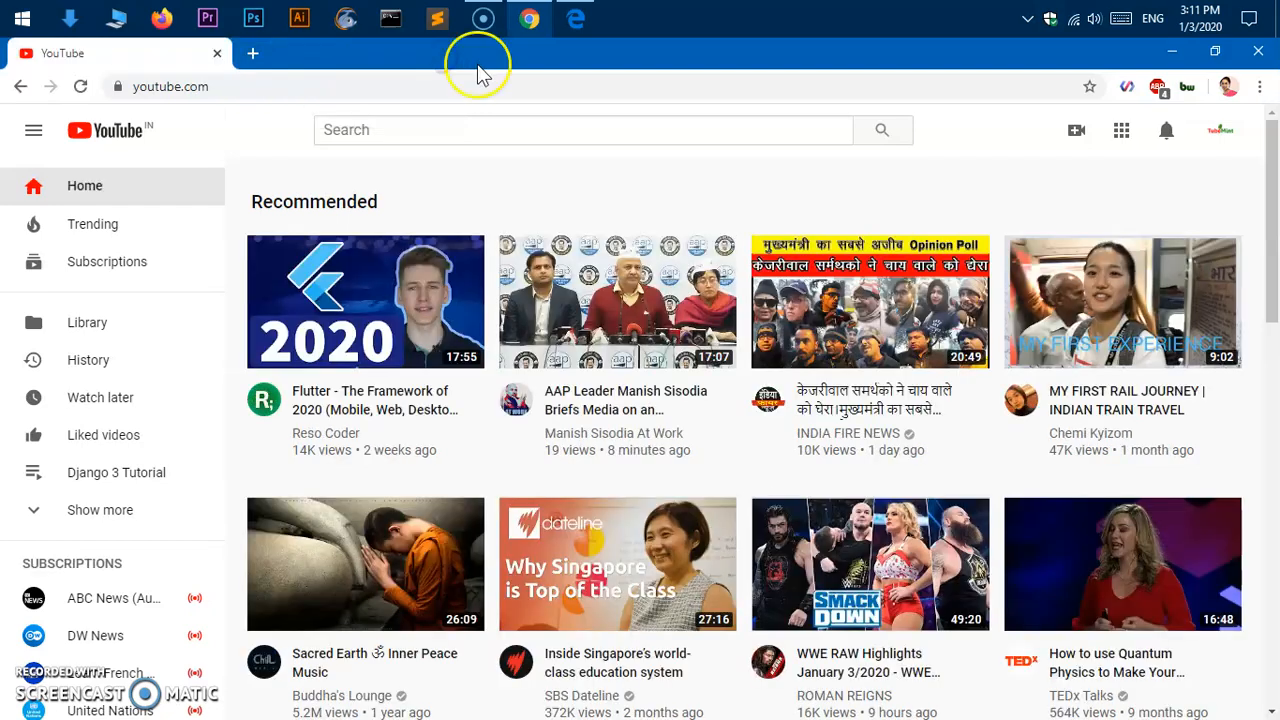
Switch to Edge and pin the YouTube page to the taskbar from the ... menu.
{"action": "left_click", "coordinate": [576, 18]}
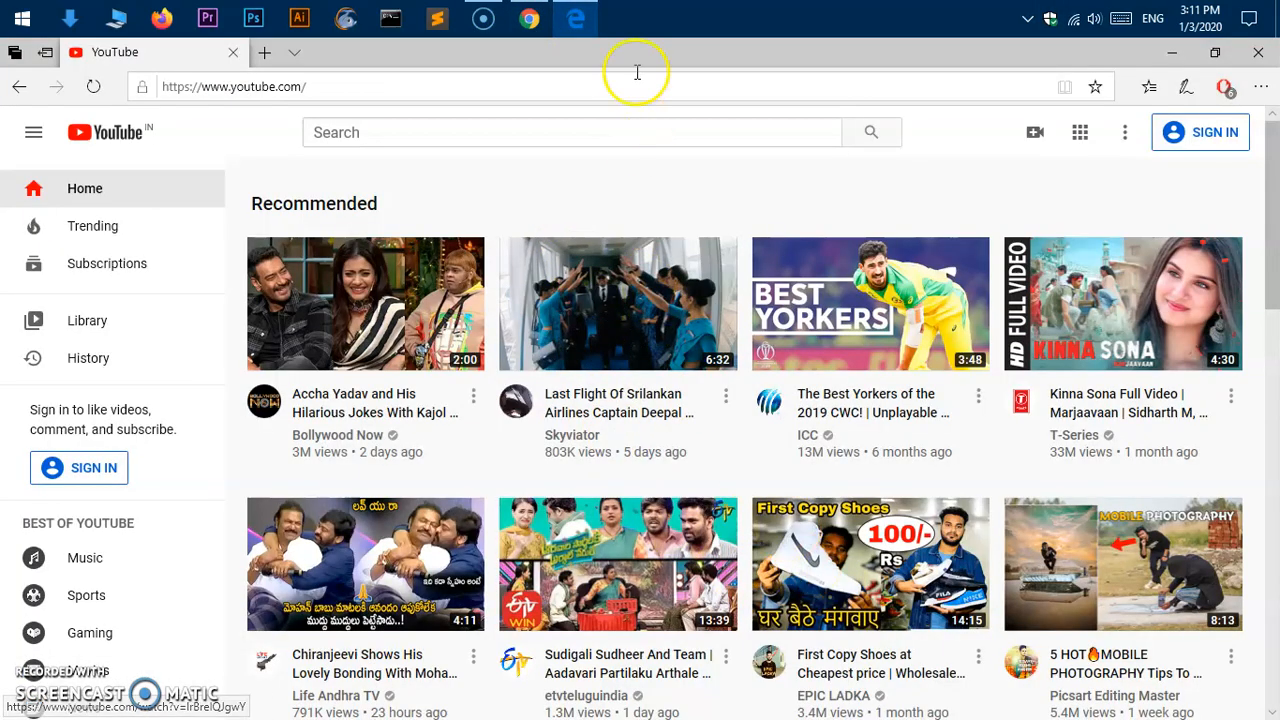
{"action": "mouse_move", "coordinate": [576, 18]}
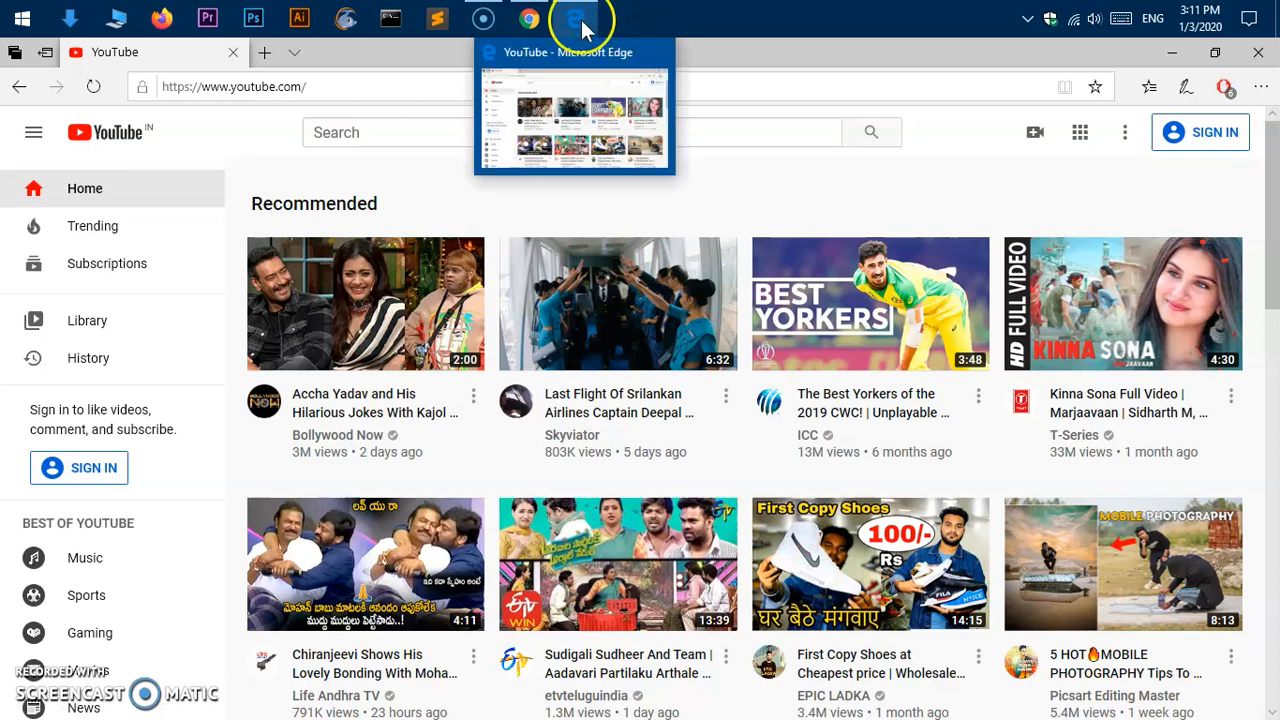
{"action": "mouse_move", "coordinate": [956, 136]}
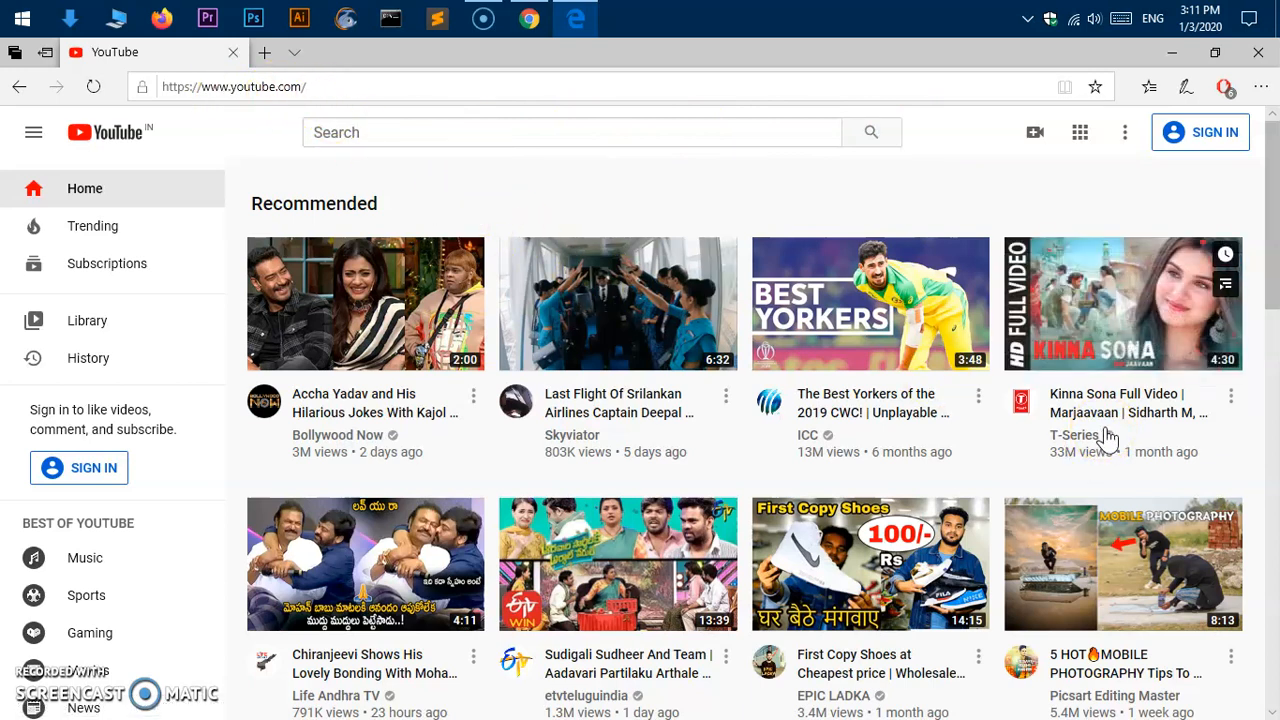
{"action": "mouse_move", "coordinate": [950, 144]}
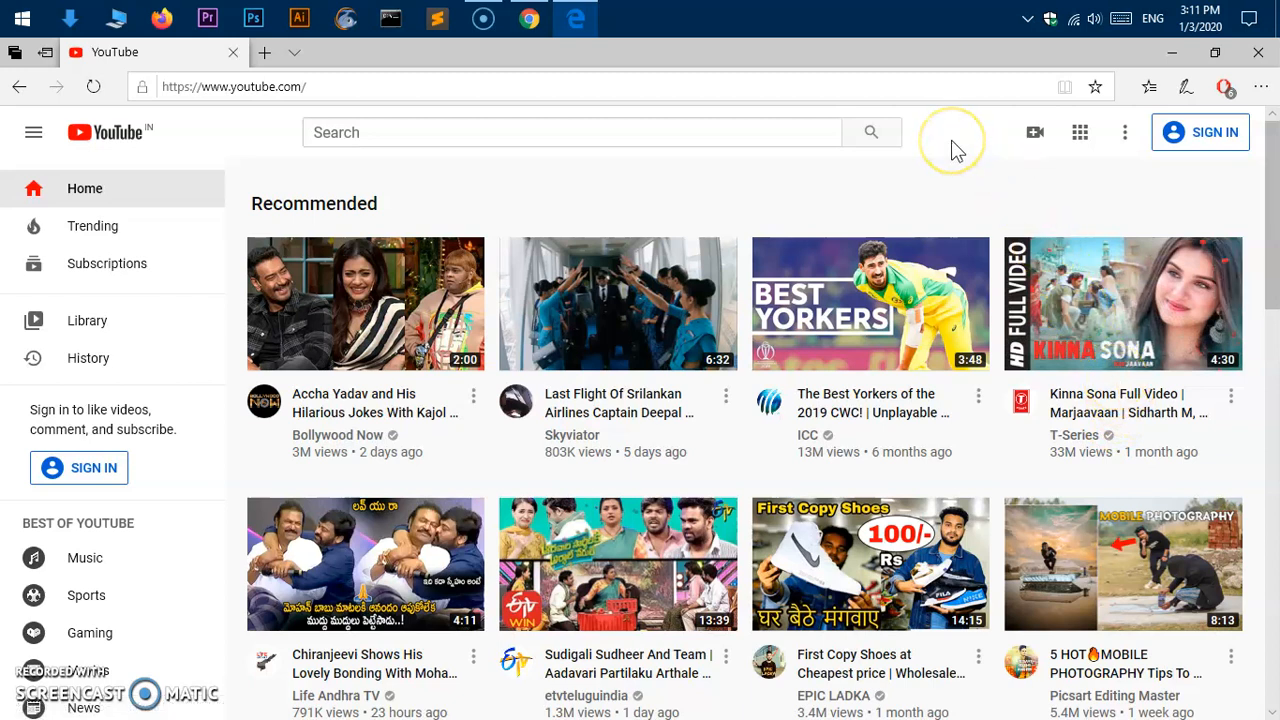
{"action": "mouse_move", "coordinate": [952, 144]}
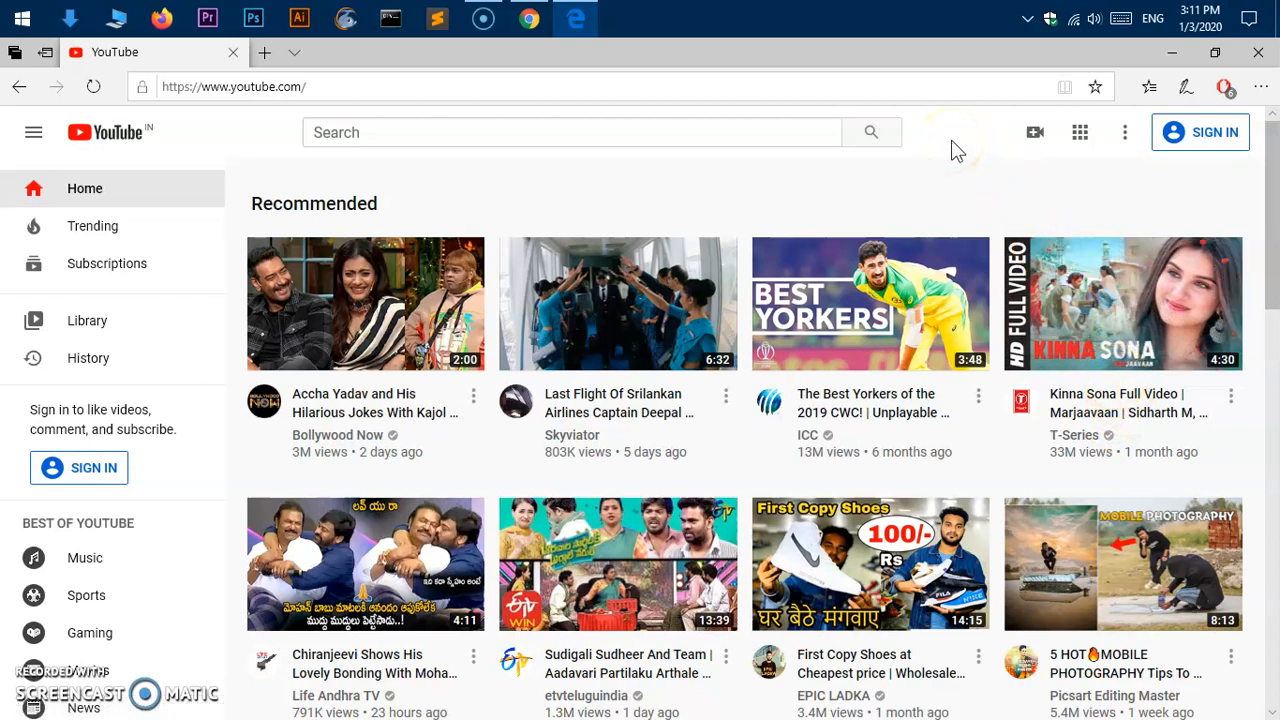
{"action": "mouse_move", "coordinate": [1262, 88]}
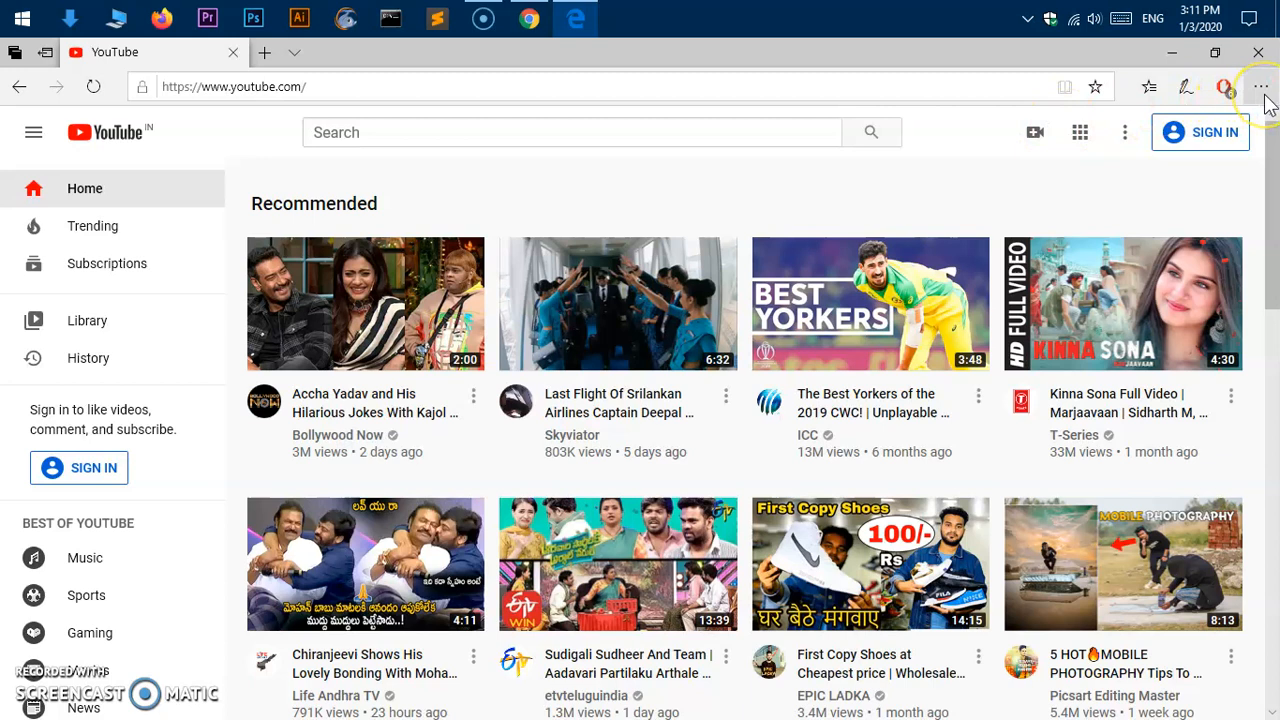
{"action": "left_click", "coordinate": [1260, 88]}
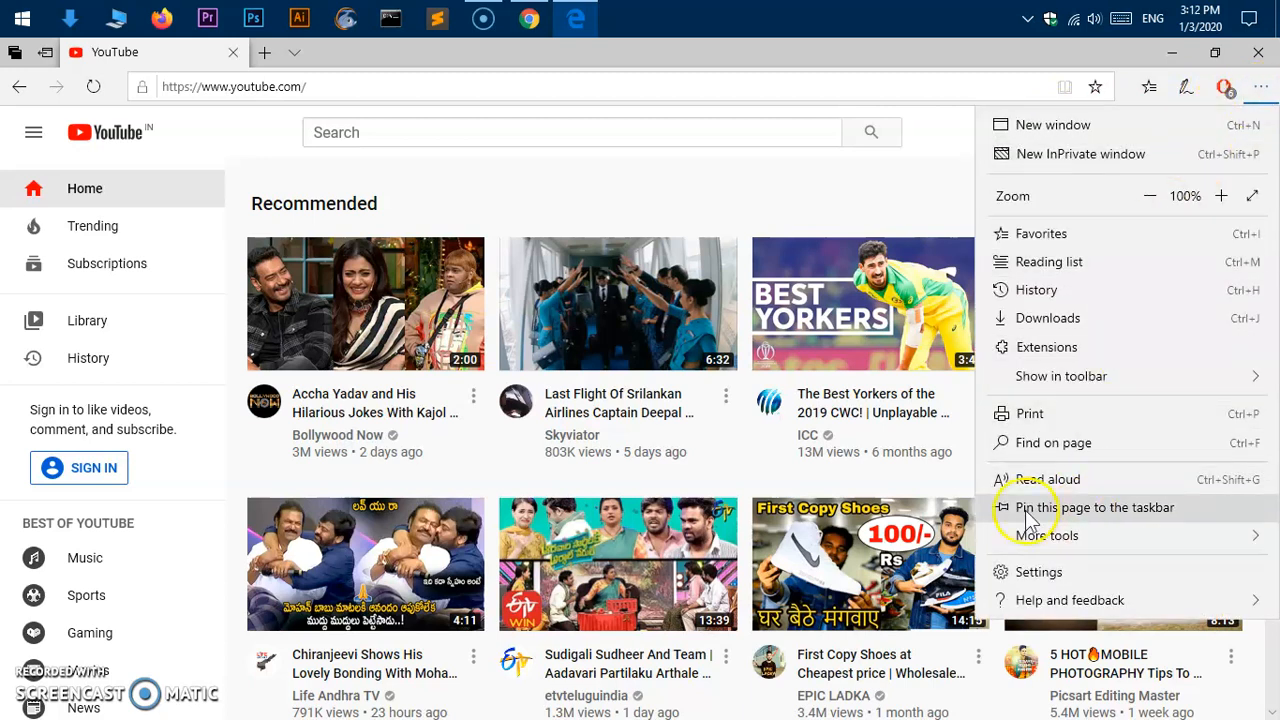
{"action": "left_click", "coordinate": [844, 300]}
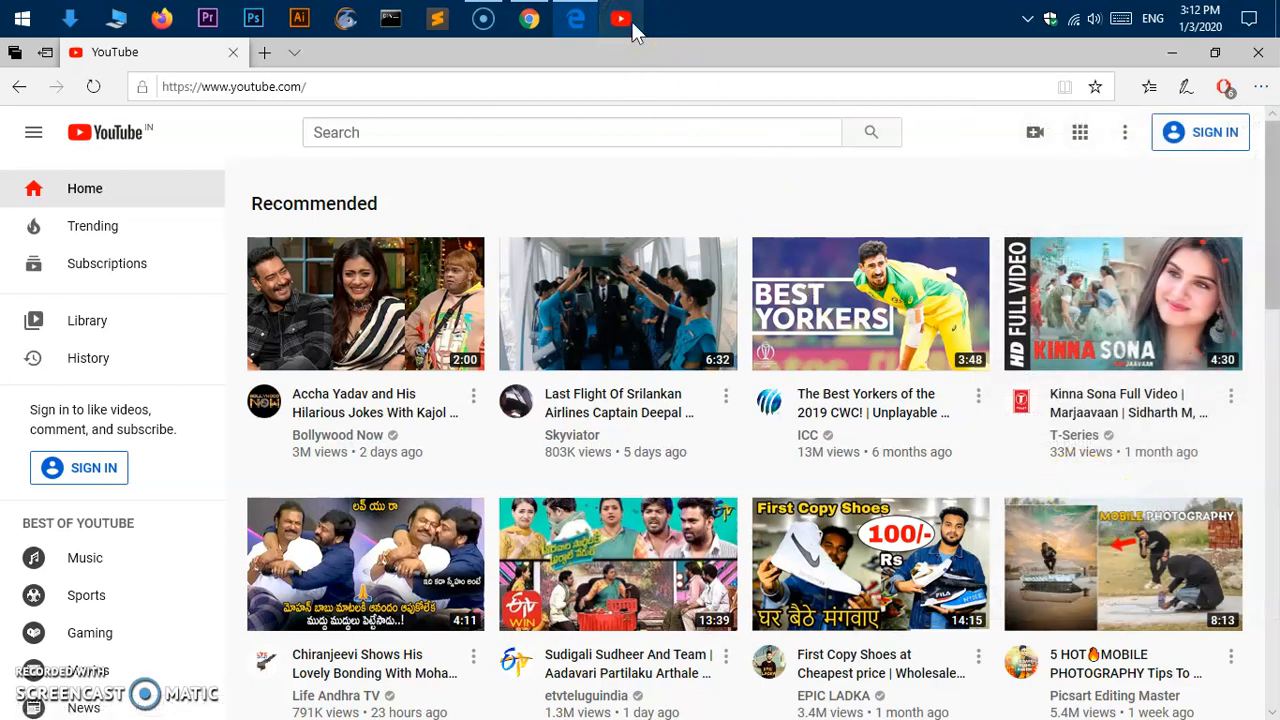
{"action": "mouse_move", "coordinate": [1260, 90]}
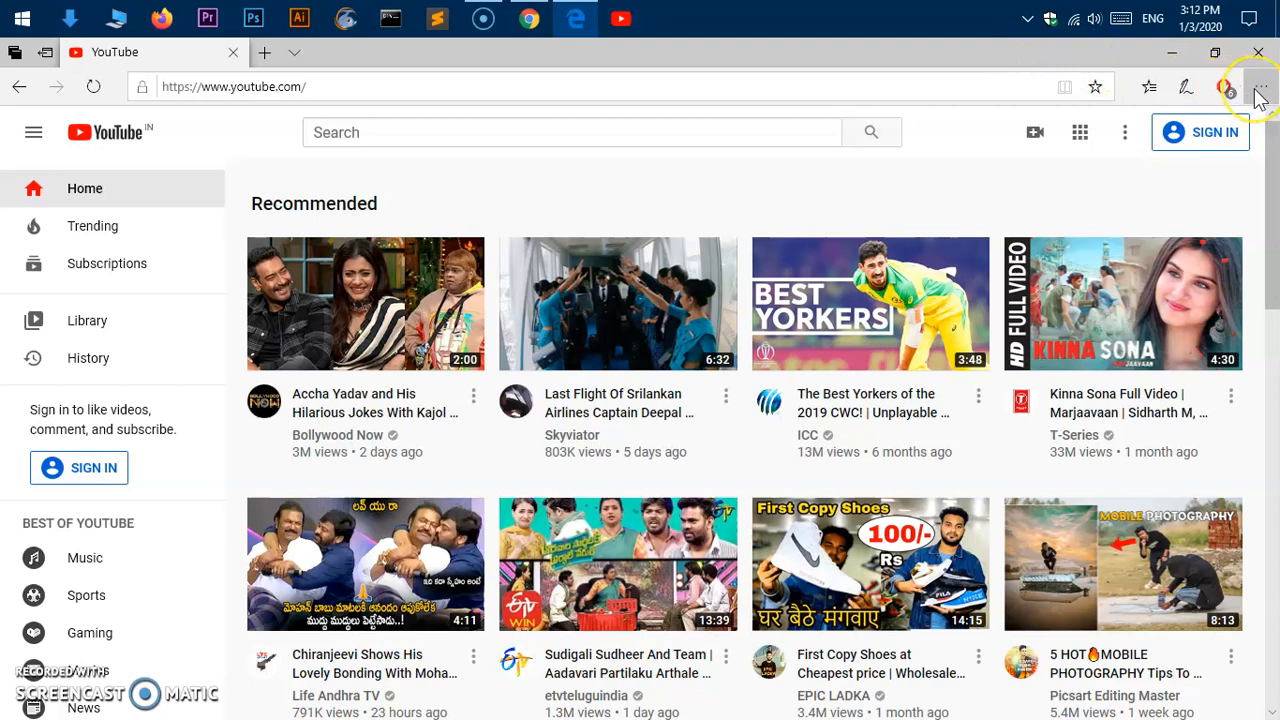
Pin the YouTube page to Start via More tools and answer Yes to the prompt.
{"action": "left_click", "coordinate": [1260, 86]}
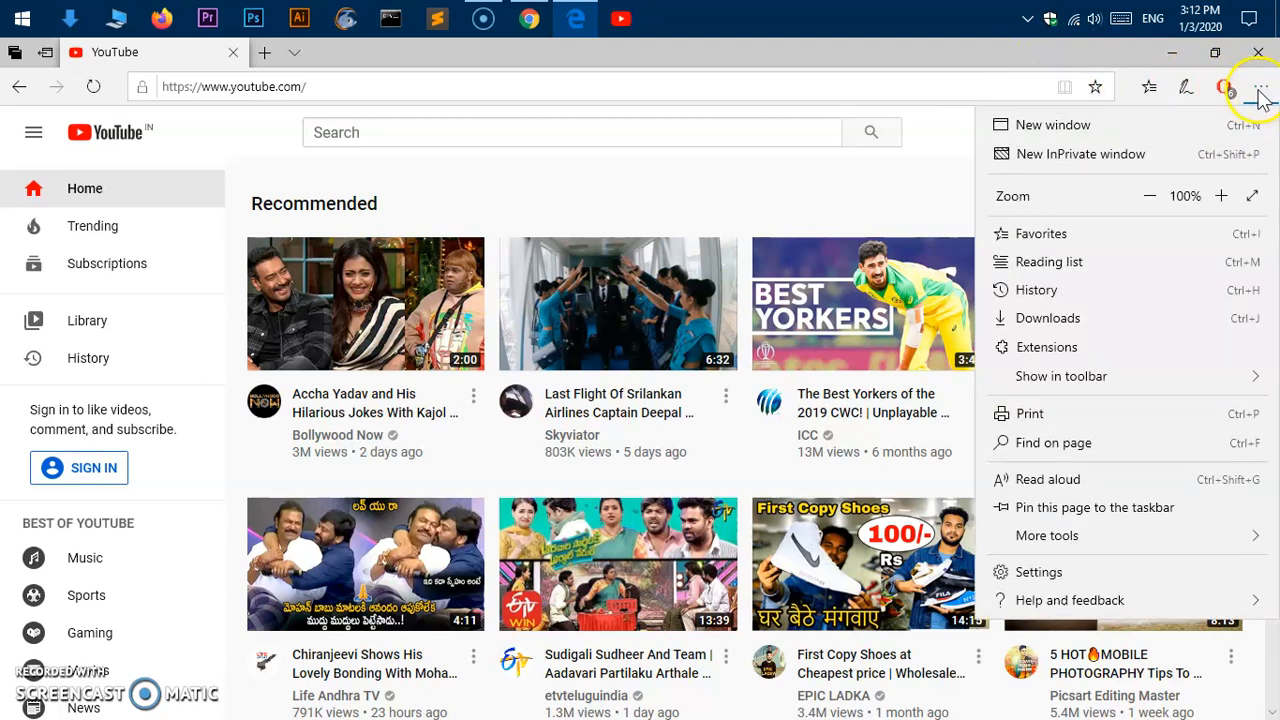
{"action": "mouse_move", "coordinate": [1130, 376]}
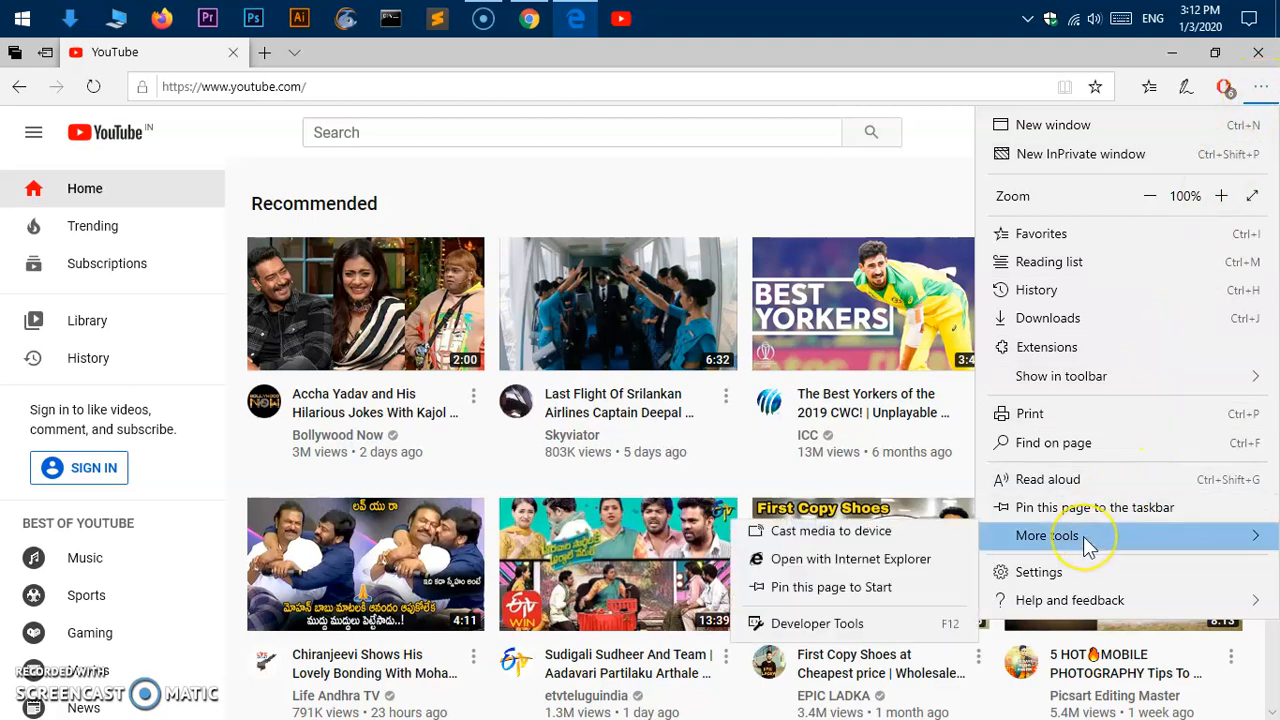
{"action": "left_click", "coordinate": [1048, 536]}
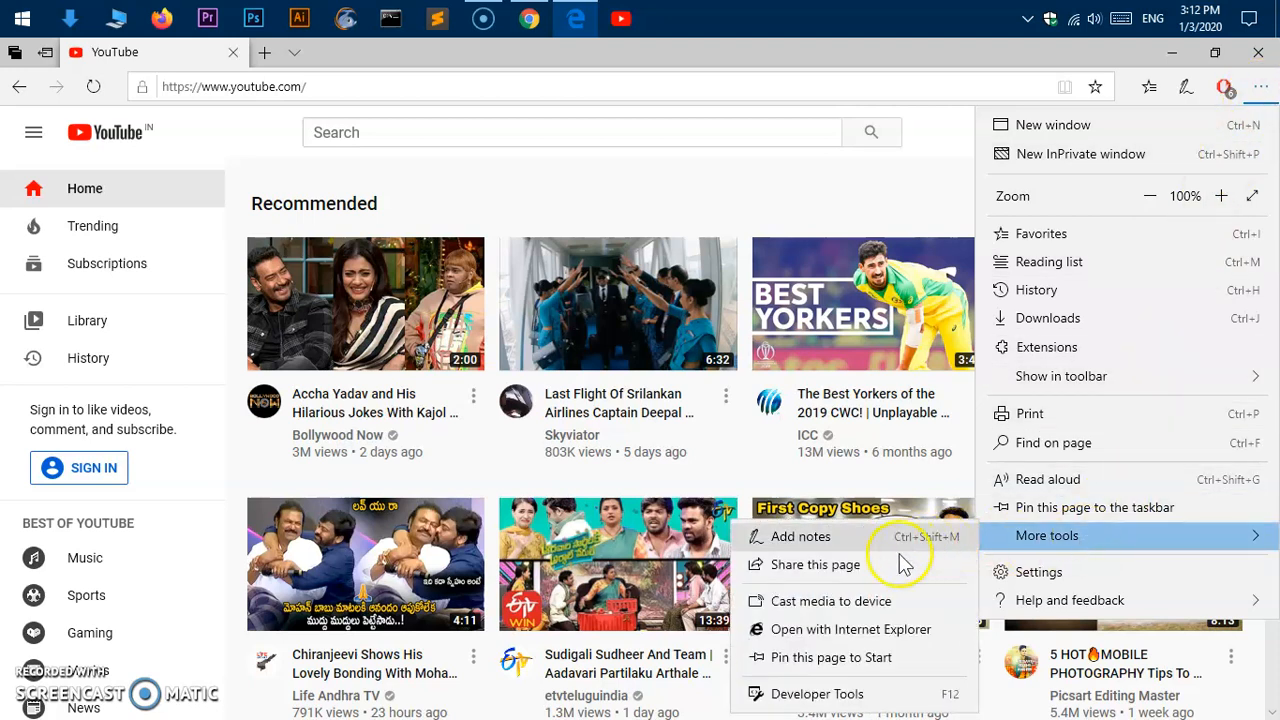
{"action": "mouse_move", "coordinate": [840, 656]}
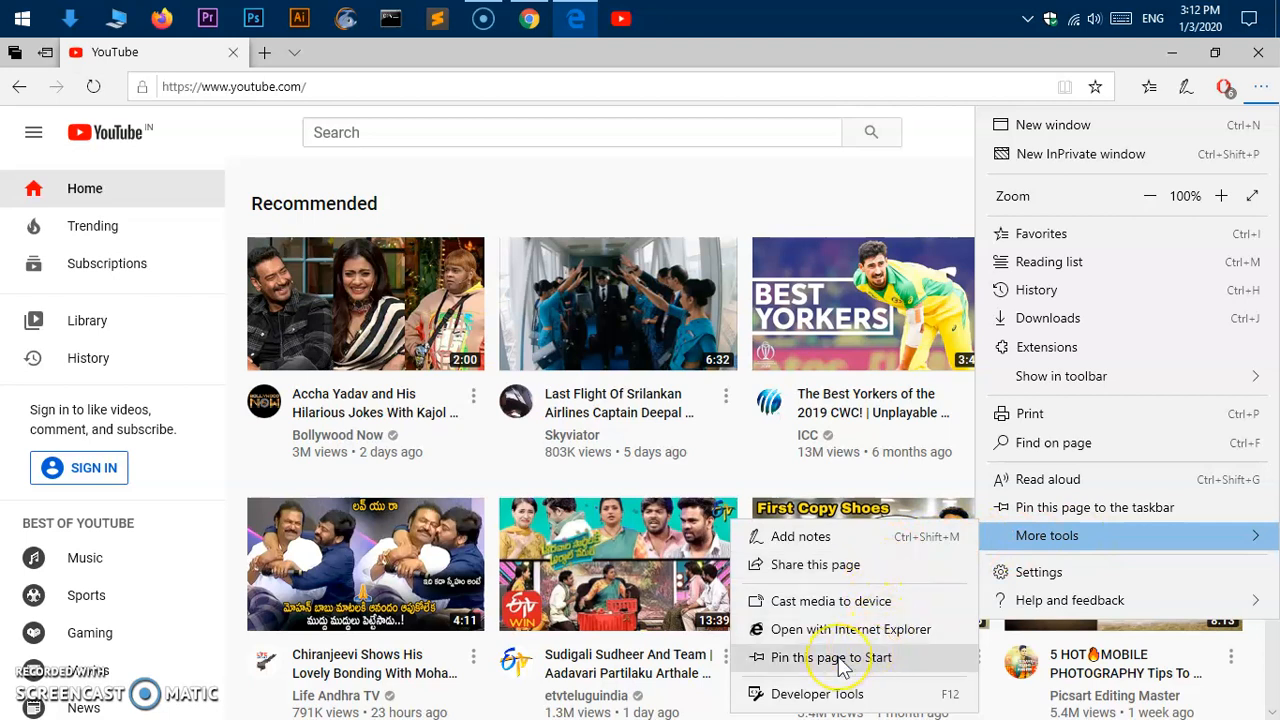
{"action": "left_click", "coordinate": [826, 656]}
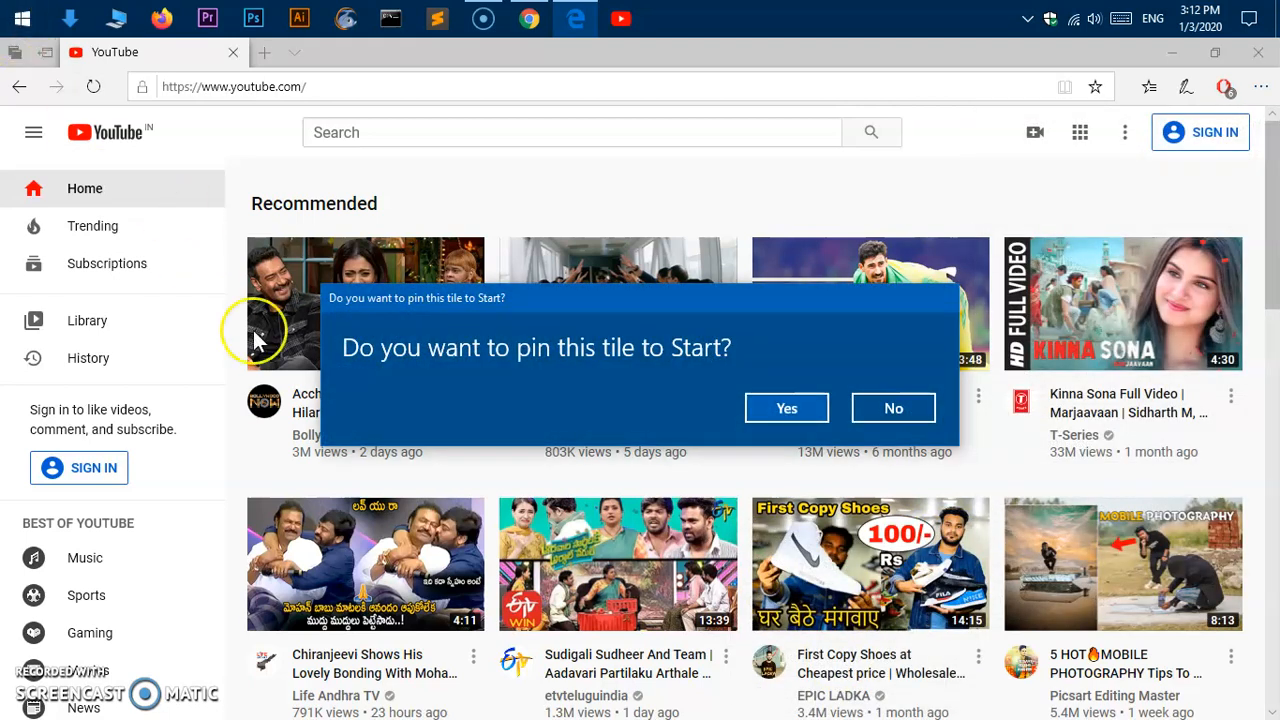
{"action": "mouse_move", "coordinate": [564, 384]}
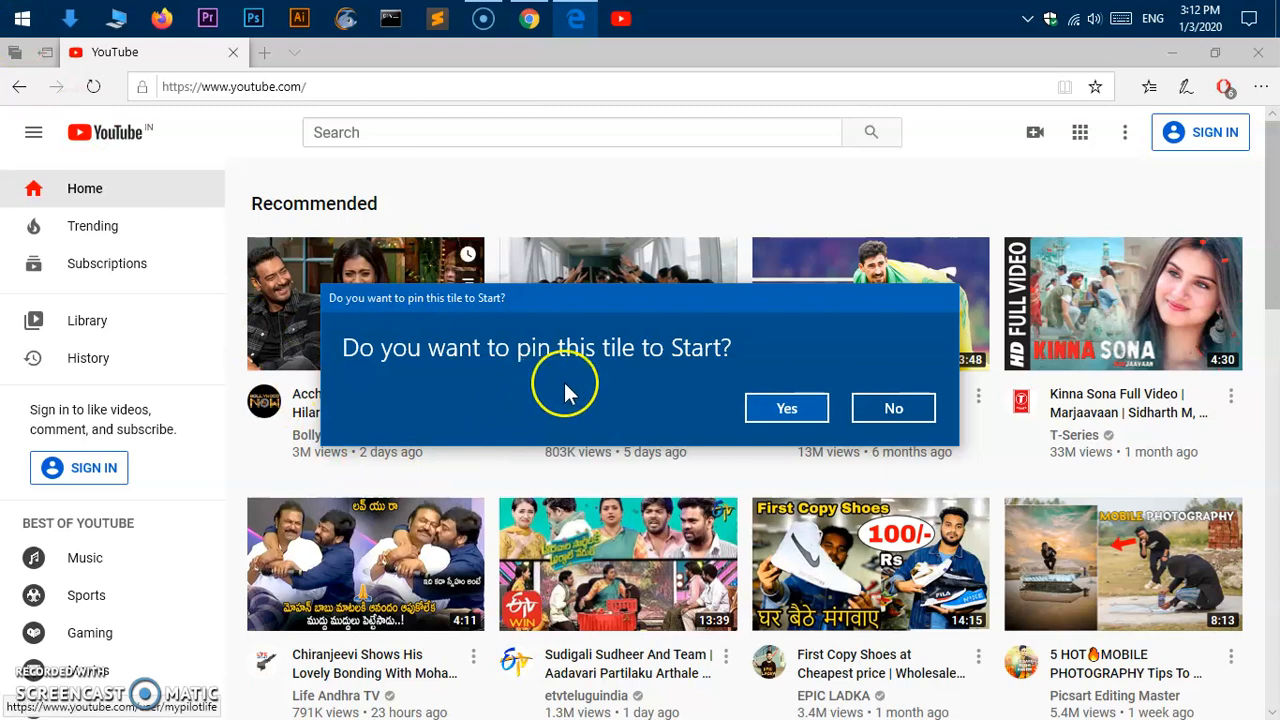
{"action": "left_click", "coordinate": [892, 408]}
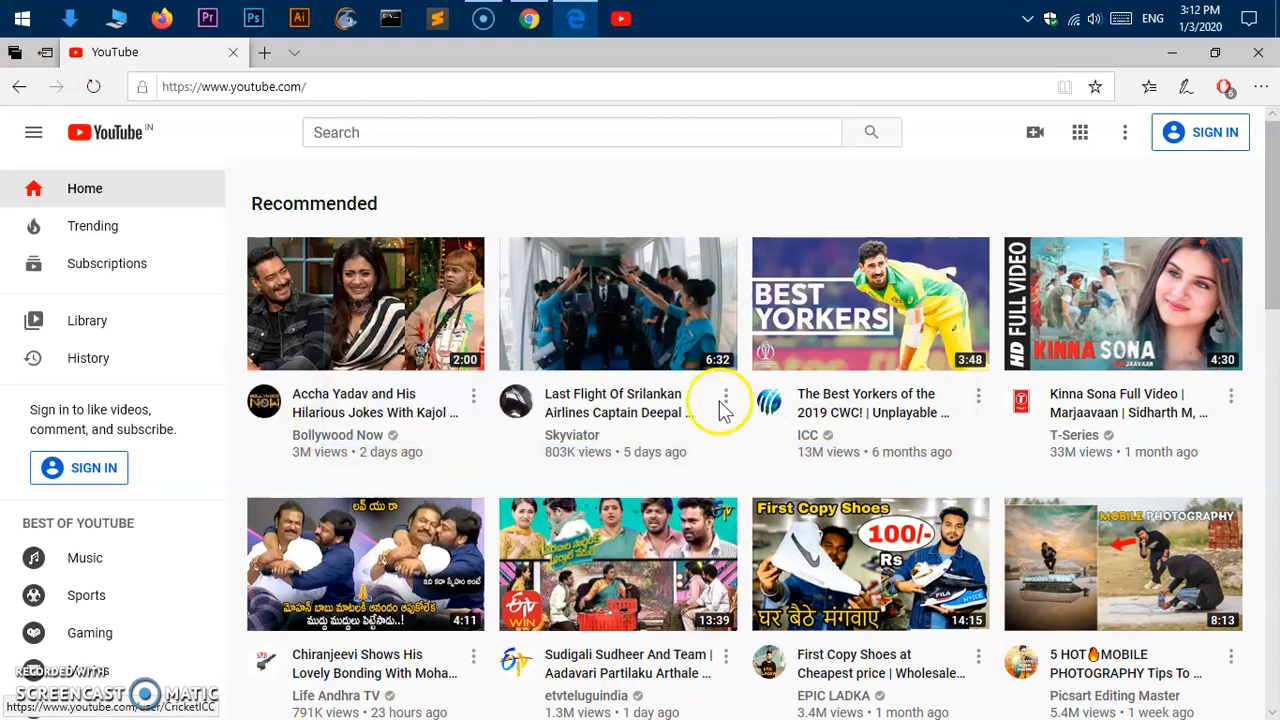
Bring up Start to see the new YouTube tile among the pinned tiles.
{"action": "left_click", "coordinate": [22, 18]}
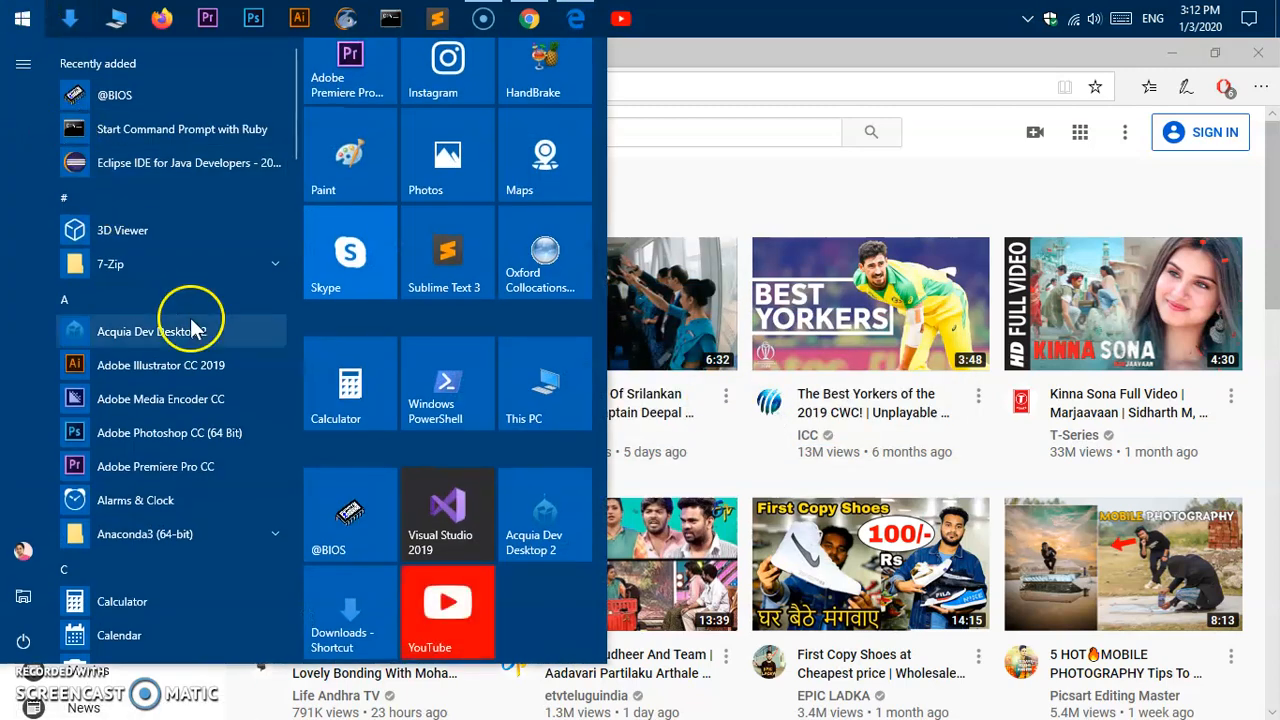
{"action": "mouse_move", "coordinate": [448, 612]}
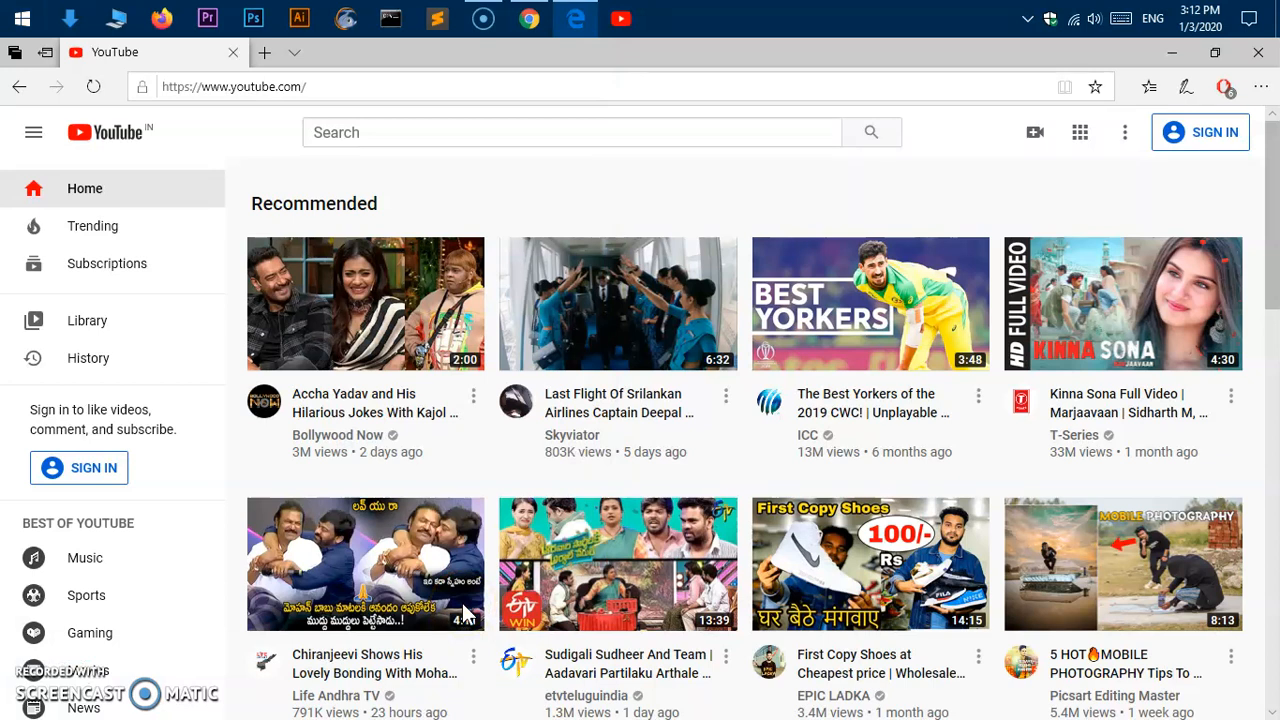
{"action": "mouse_move", "coordinate": [1260, 60]}
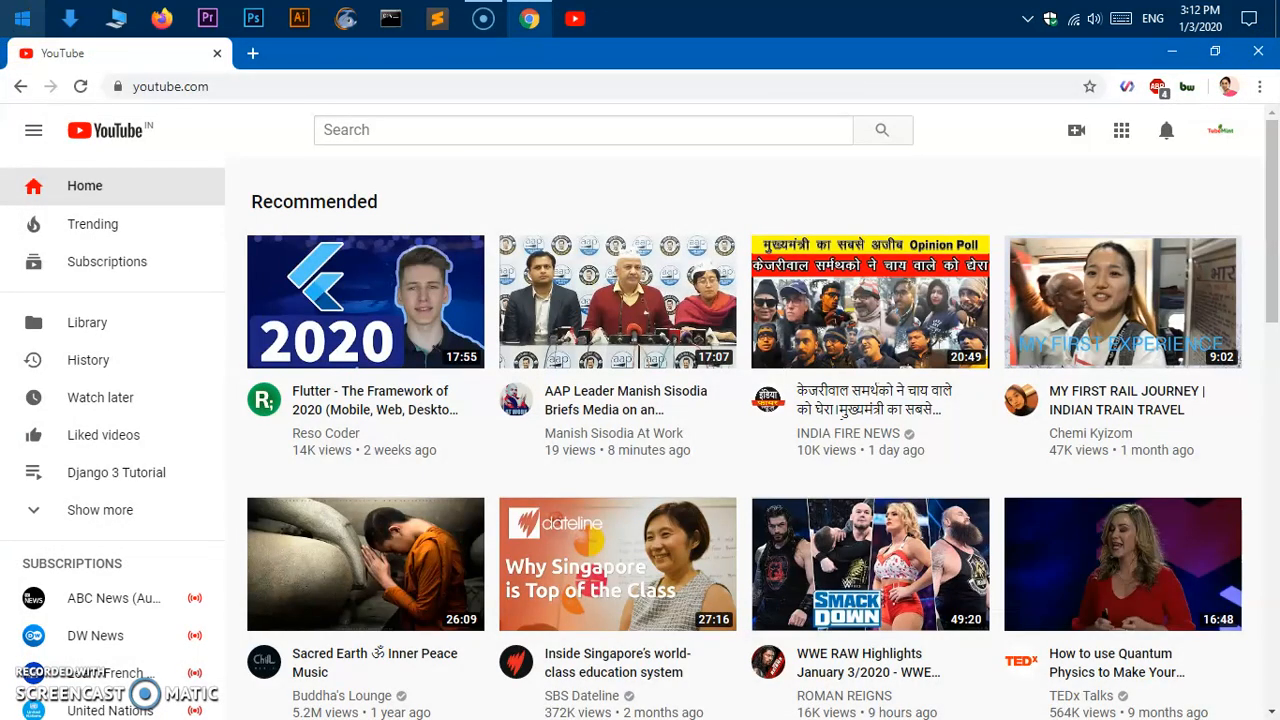
Launch YouTube from its pinned taskbar icon, then scroll Start down to the YouTube tile.
{"action": "left_click", "coordinate": [22, 18]}
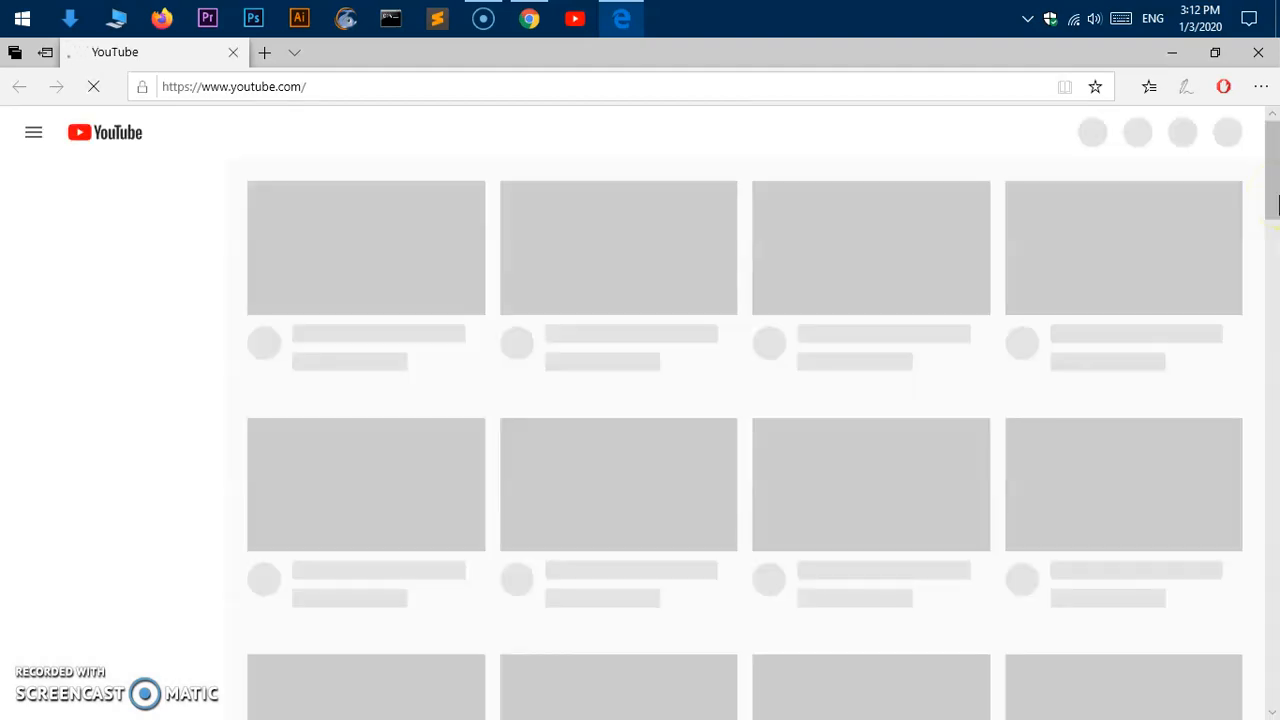
{"action": "mouse_move", "coordinate": [484, 176]}
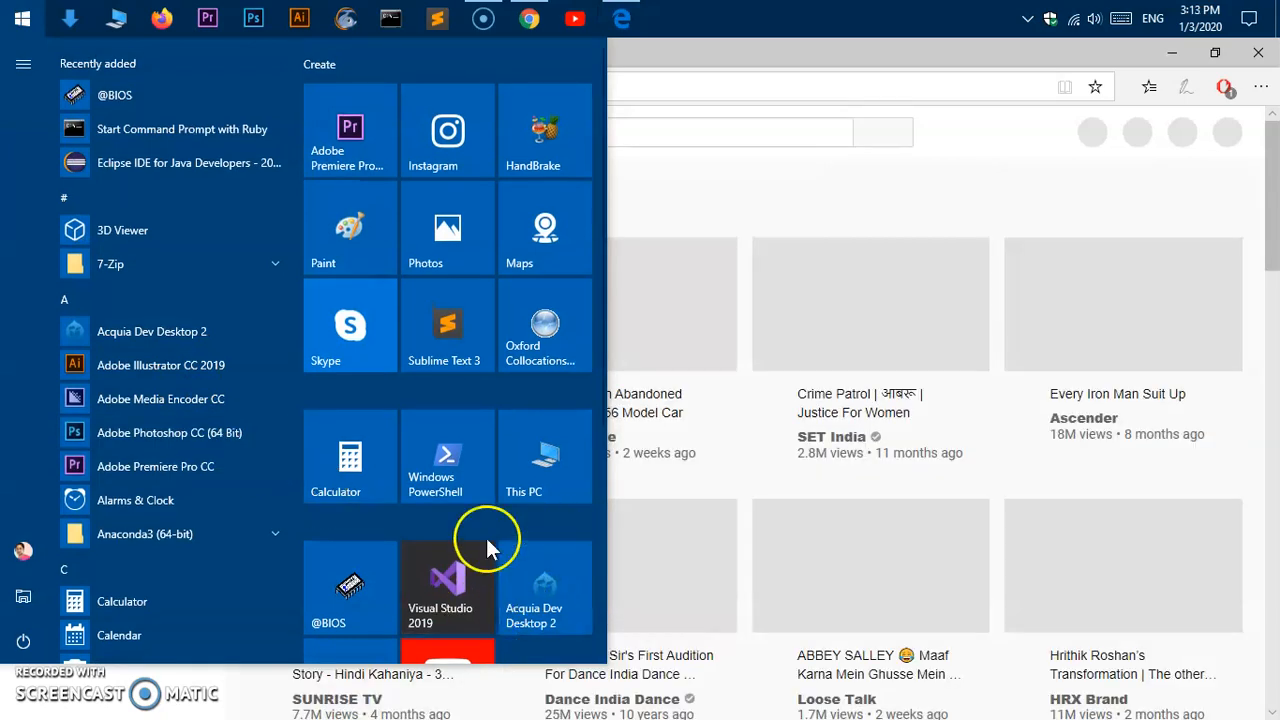
{"action": "scroll", "scroll_direction": "down", "scroll_amount": 3}
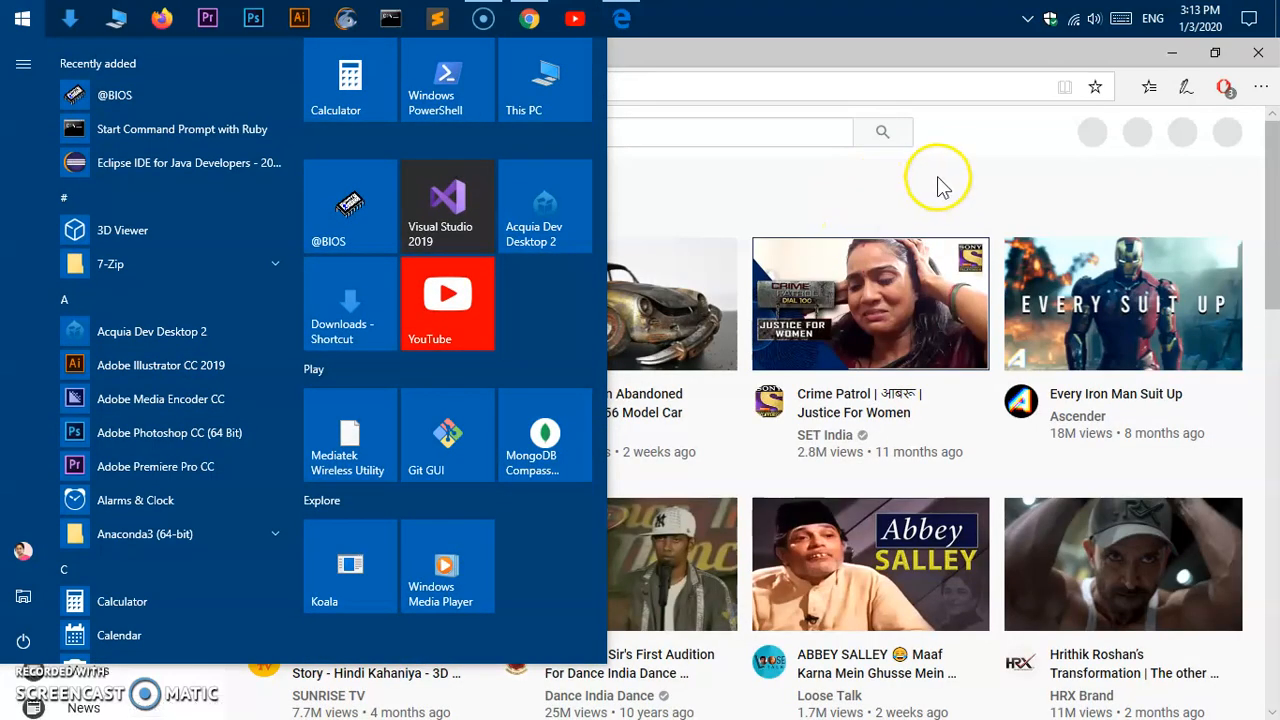